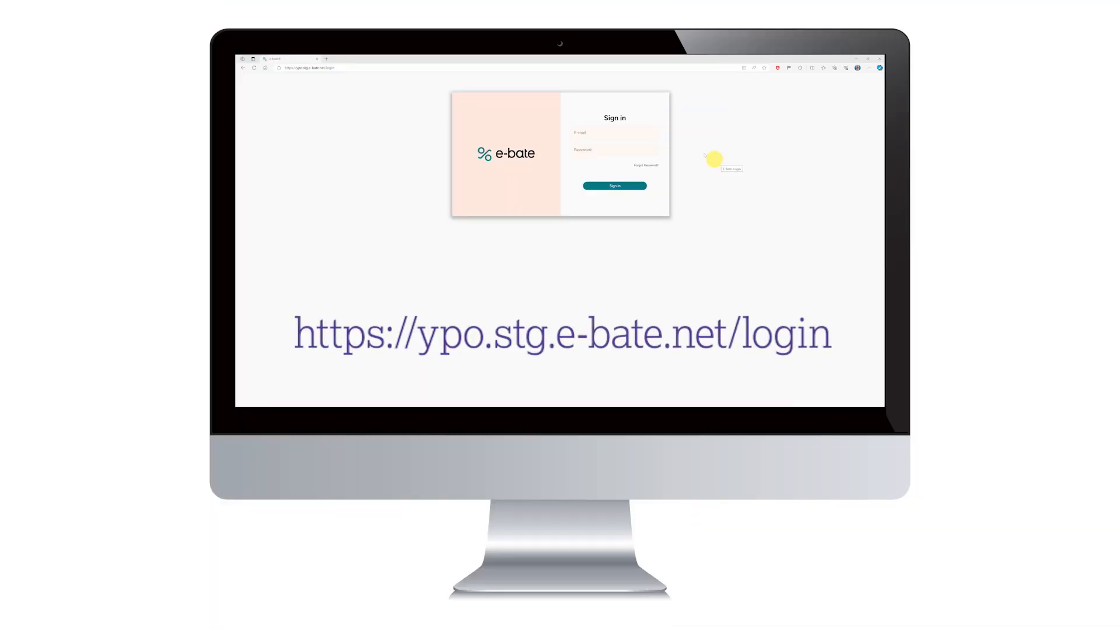
Step: Sign in to eBate with e-mail and password, then open Documents > Documents
click(613, 132)
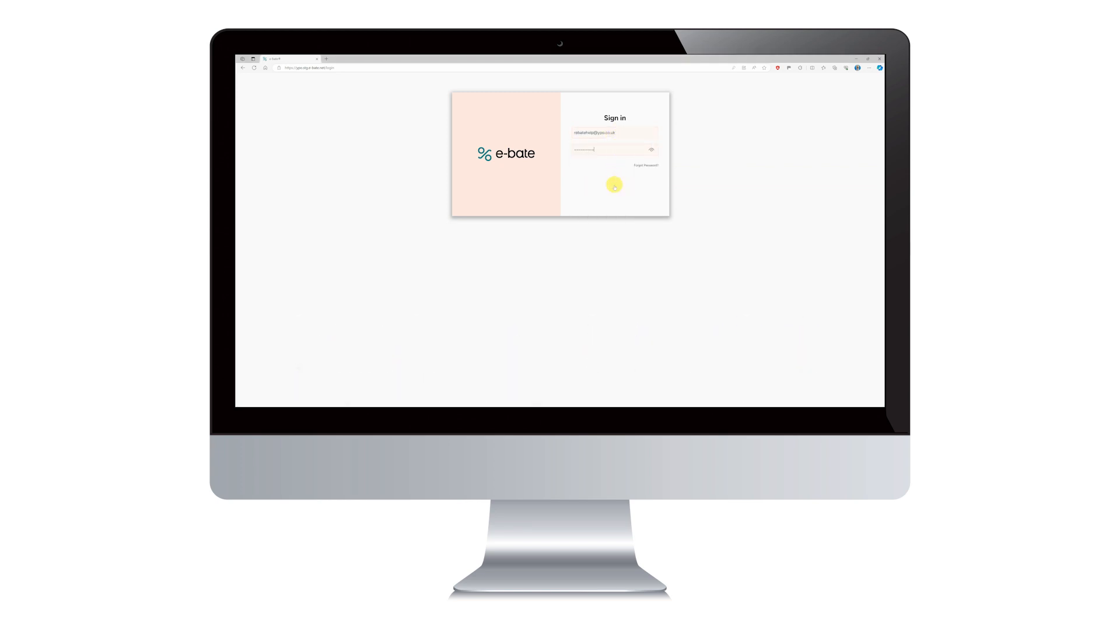
click(614, 185)
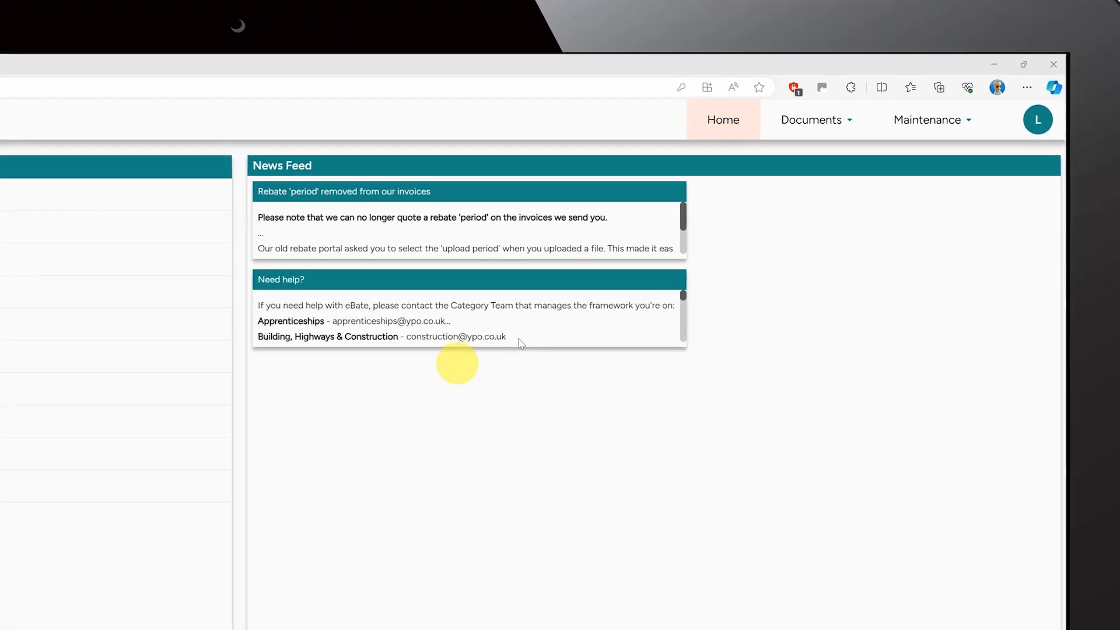
click(811, 119)
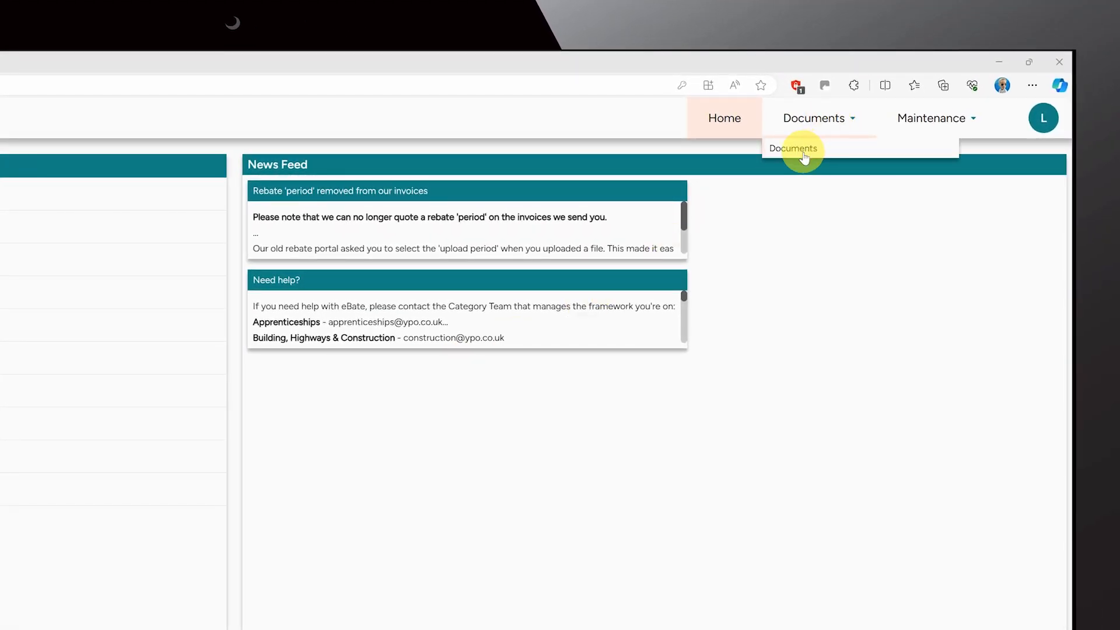
click(792, 148)
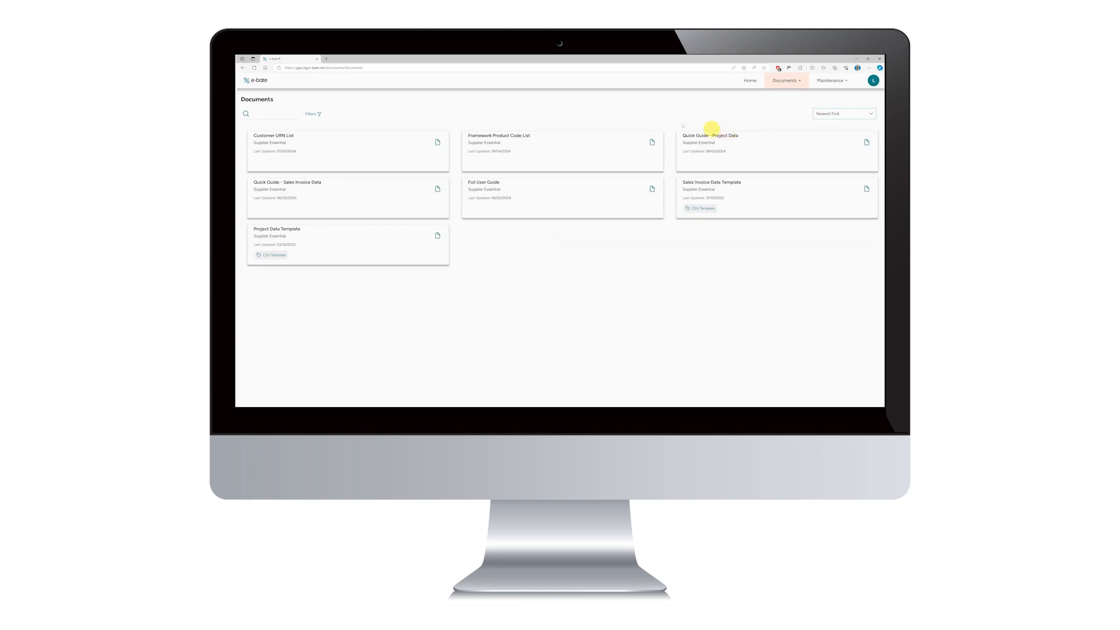
mouse_move(646, 114)
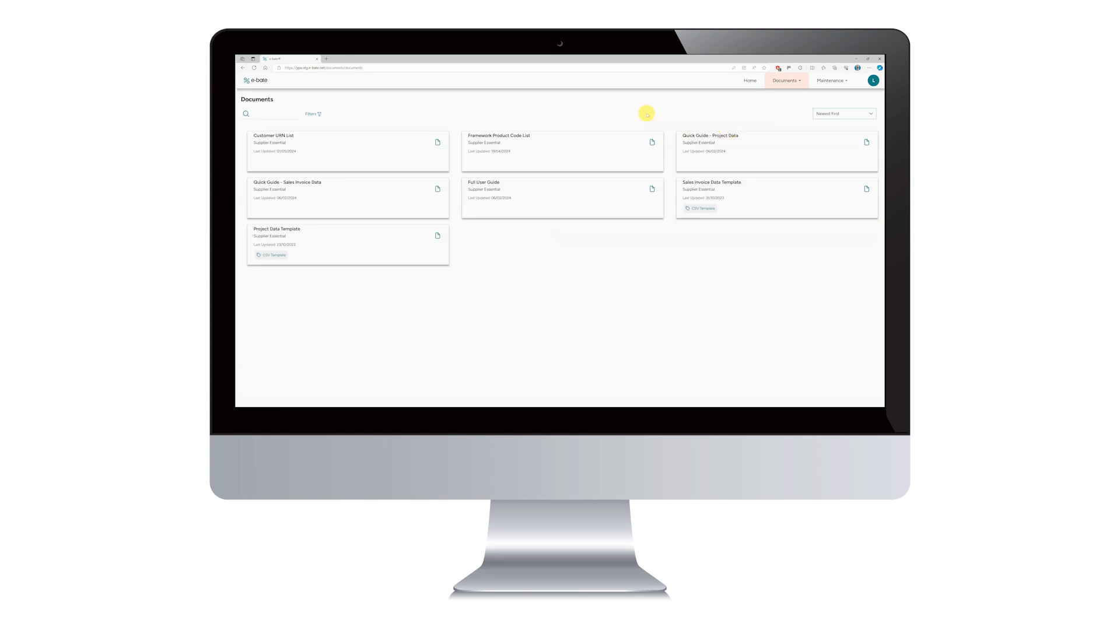
mouse_move(549, 107)
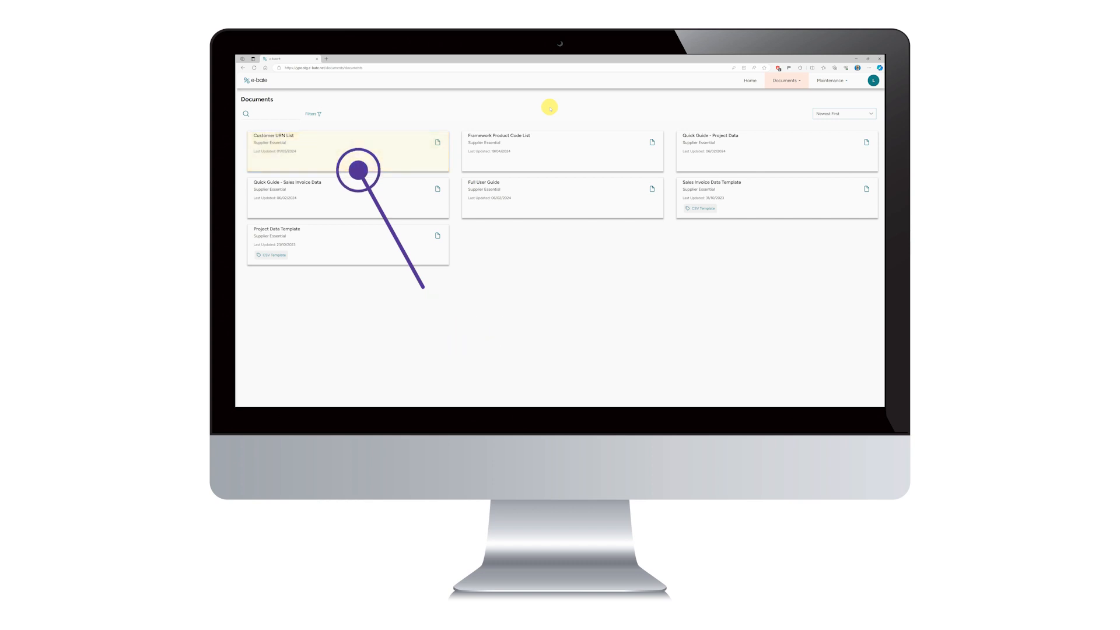
Step: Download the Customer URN List file from its Documents page card
click(562, 151)
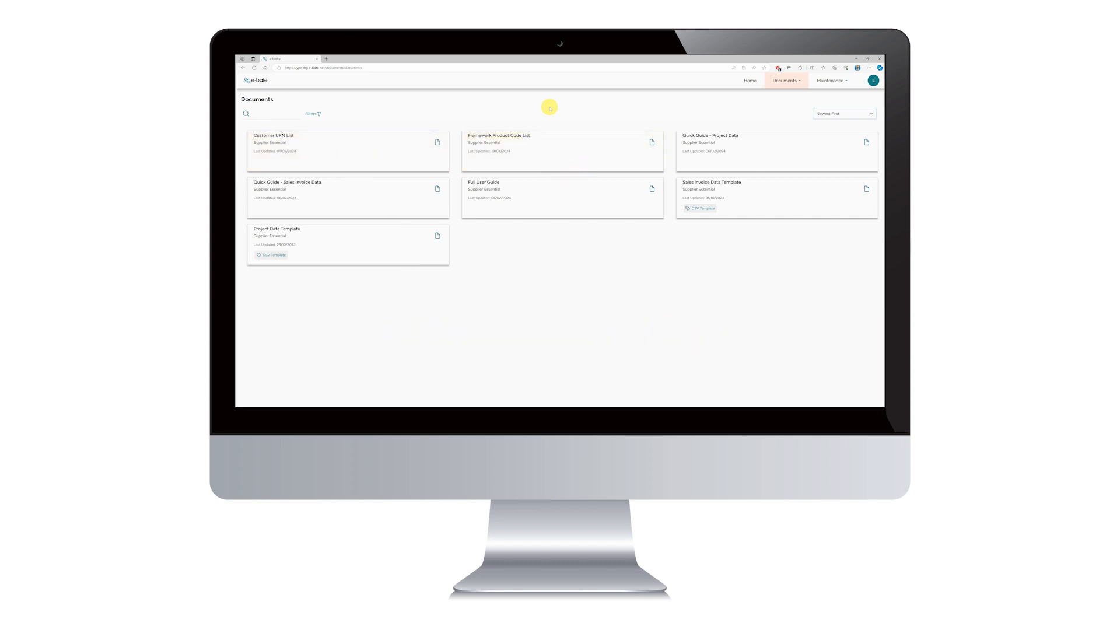
click(438, 142)
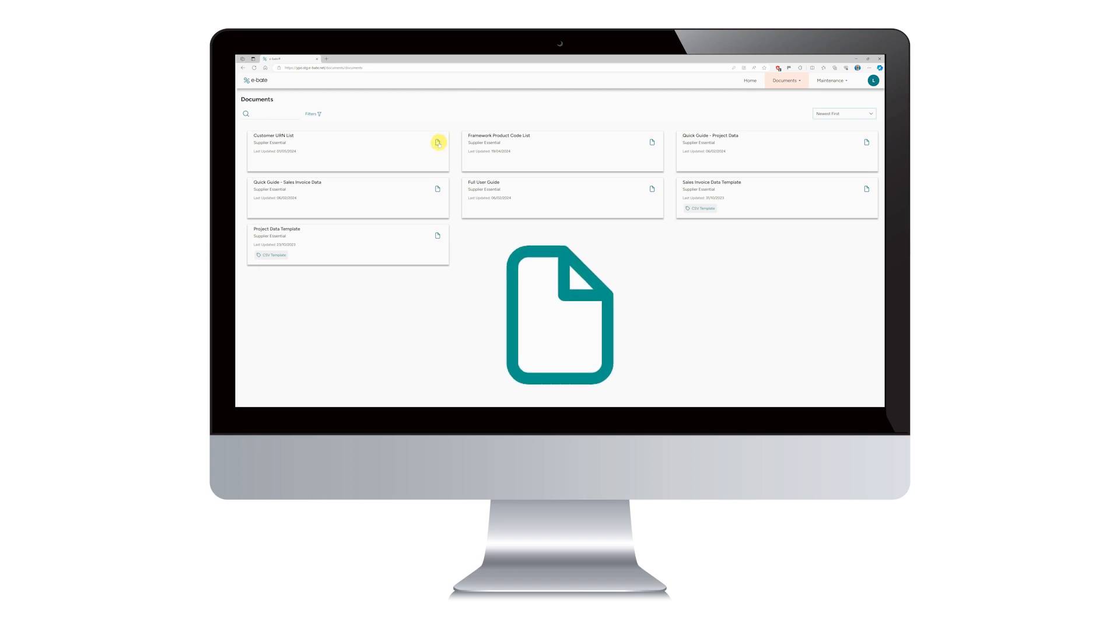
click(438, 142)
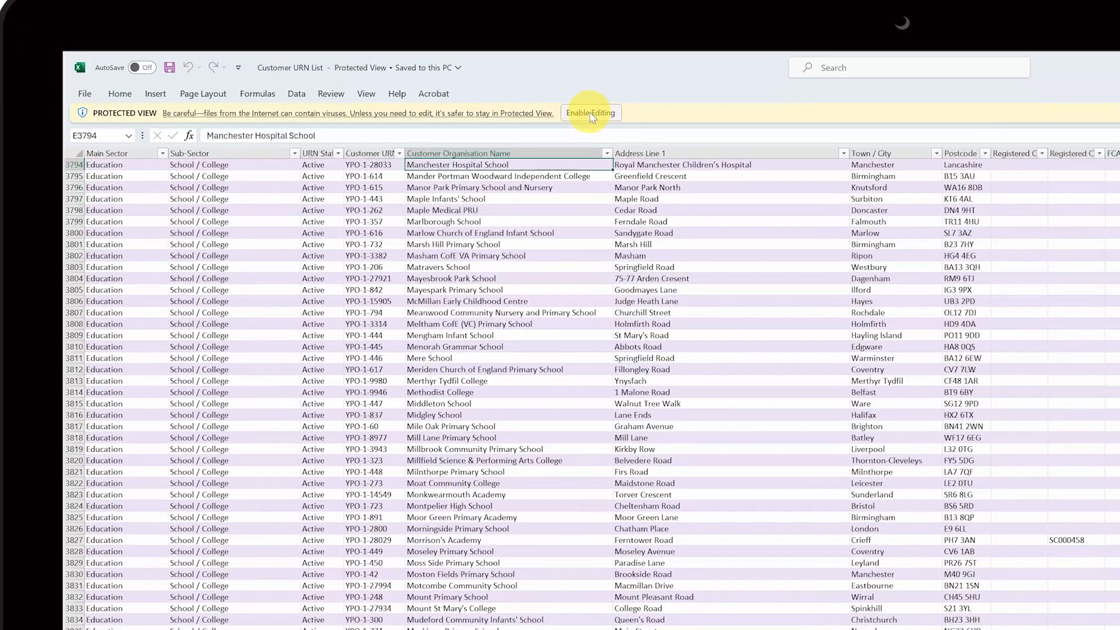
Step: Enable editing on the downloaded workbook and view the Sub Sector filter values
click(590, 112)
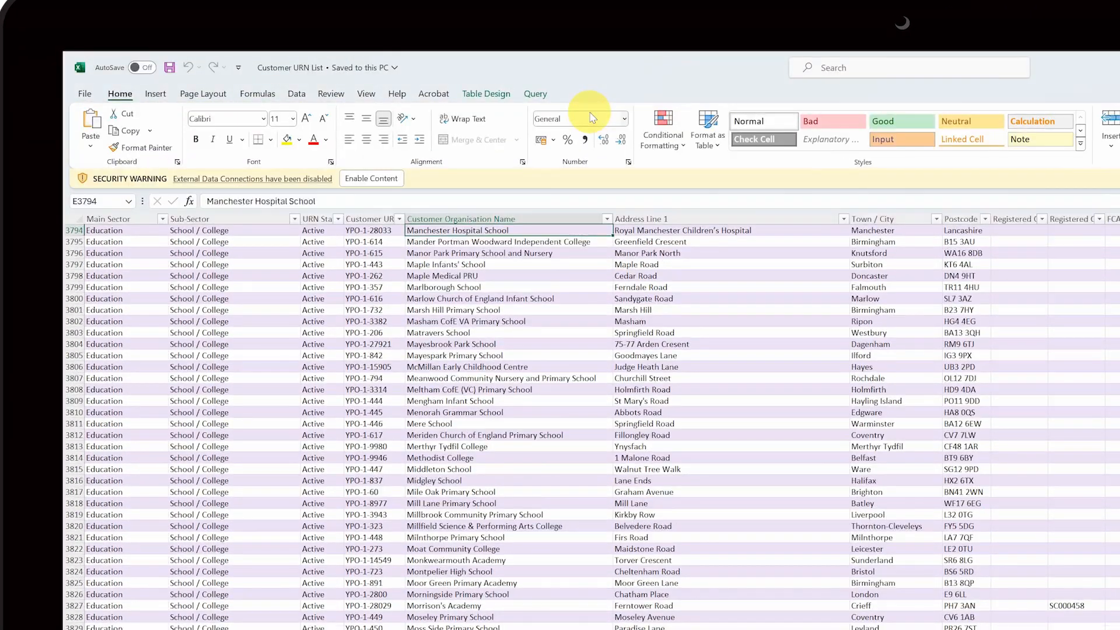
mouse_move(162, 223)
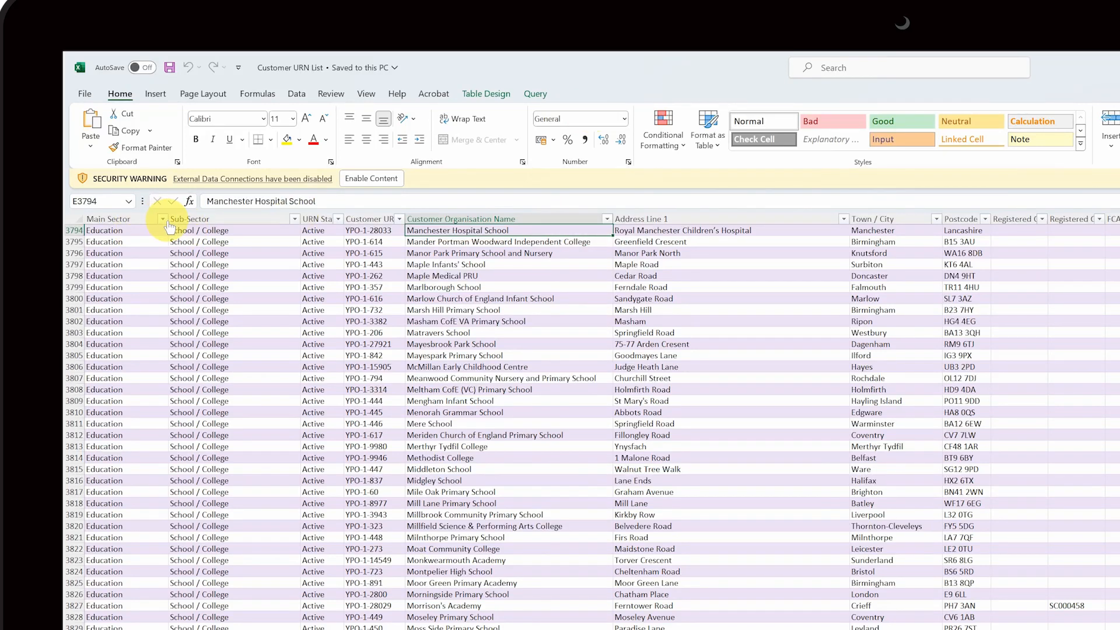
click(162, 219)
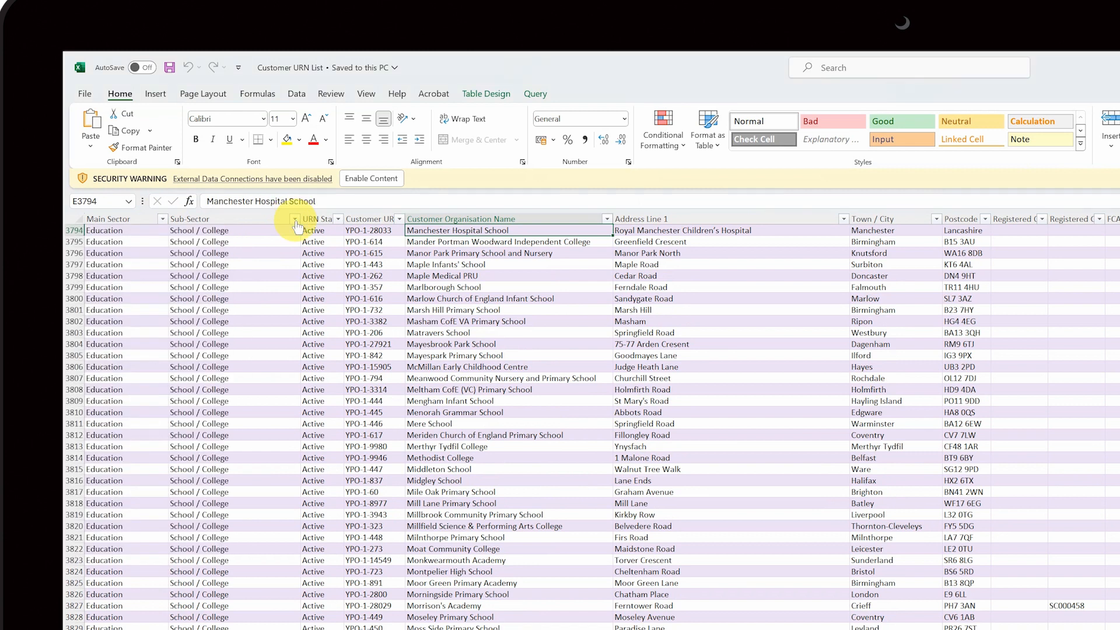
click(295, 218)
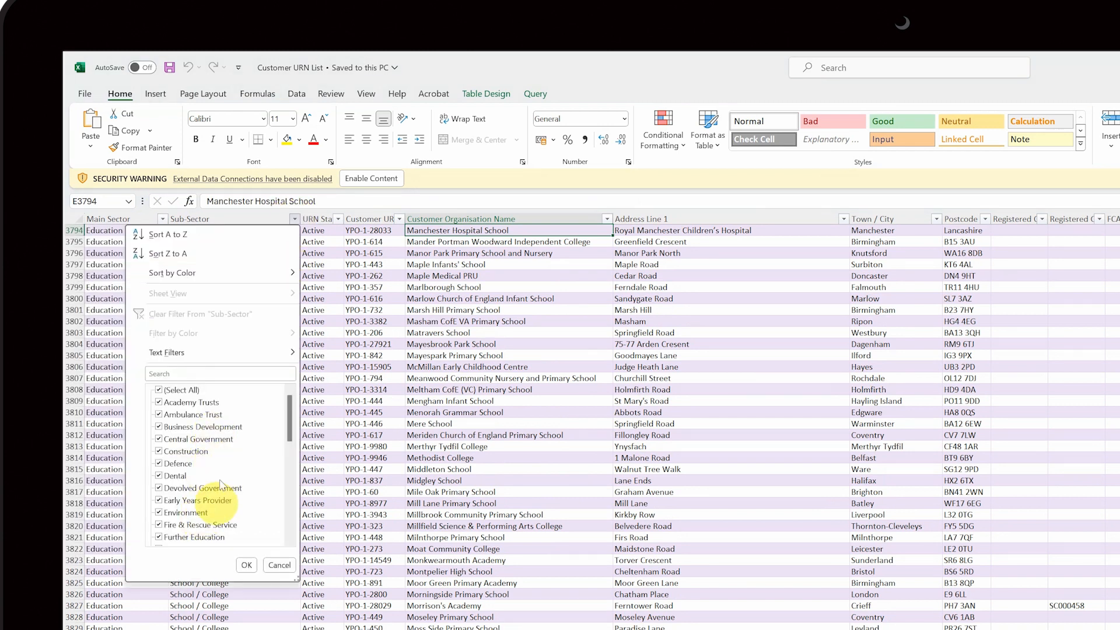
click(245, 564)
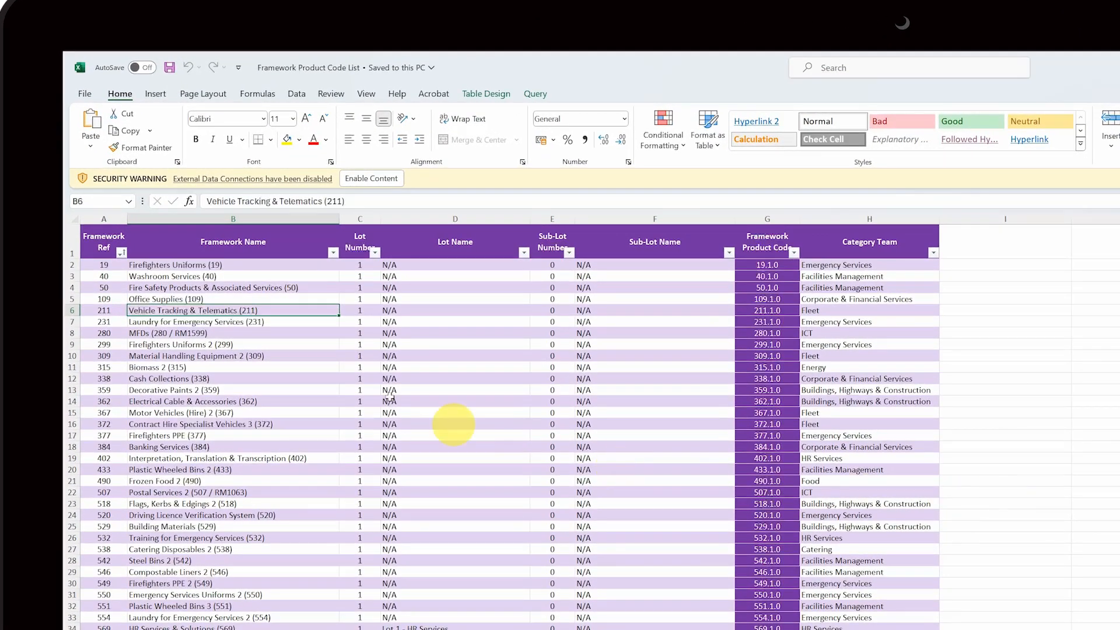
Step: Filter the Framework Ref column to show only framework 569
click(122, 251)
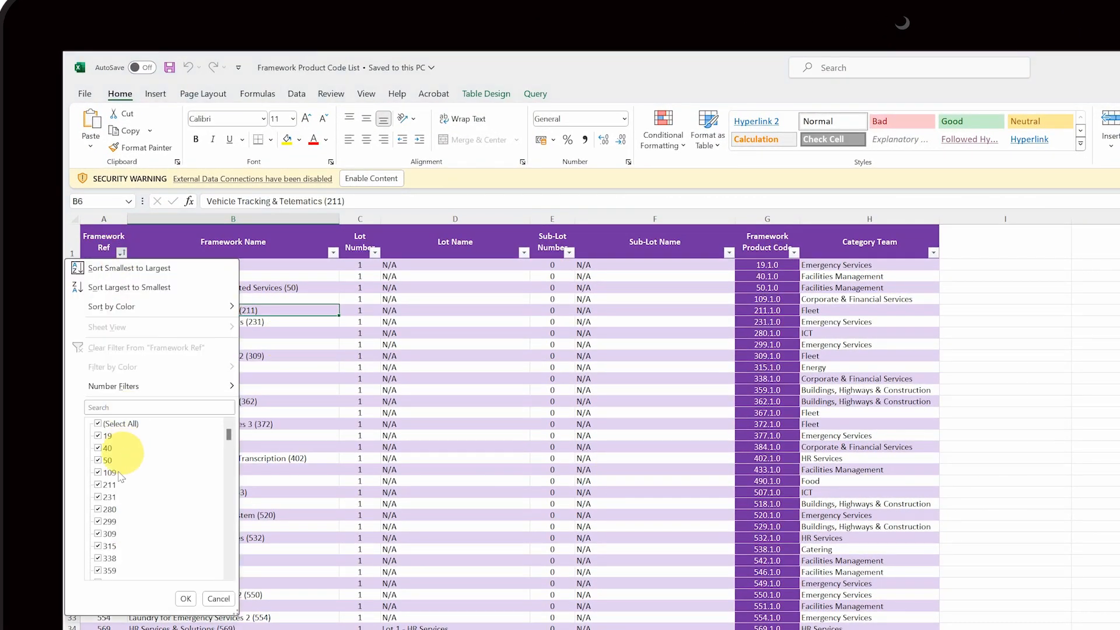
click(121, 423)
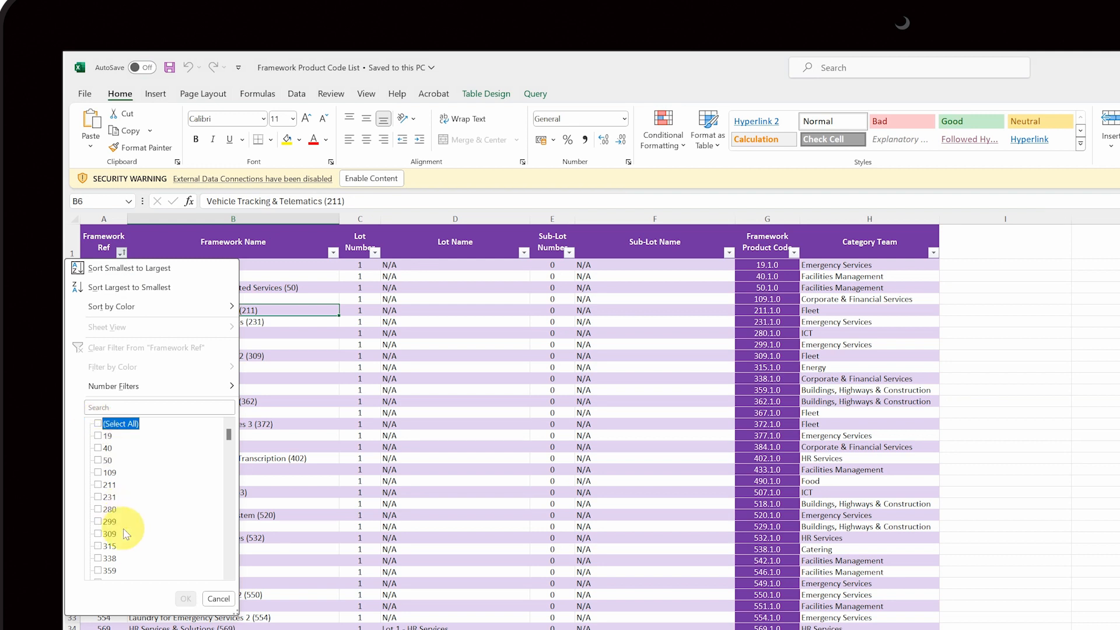
scroll(down, 3)
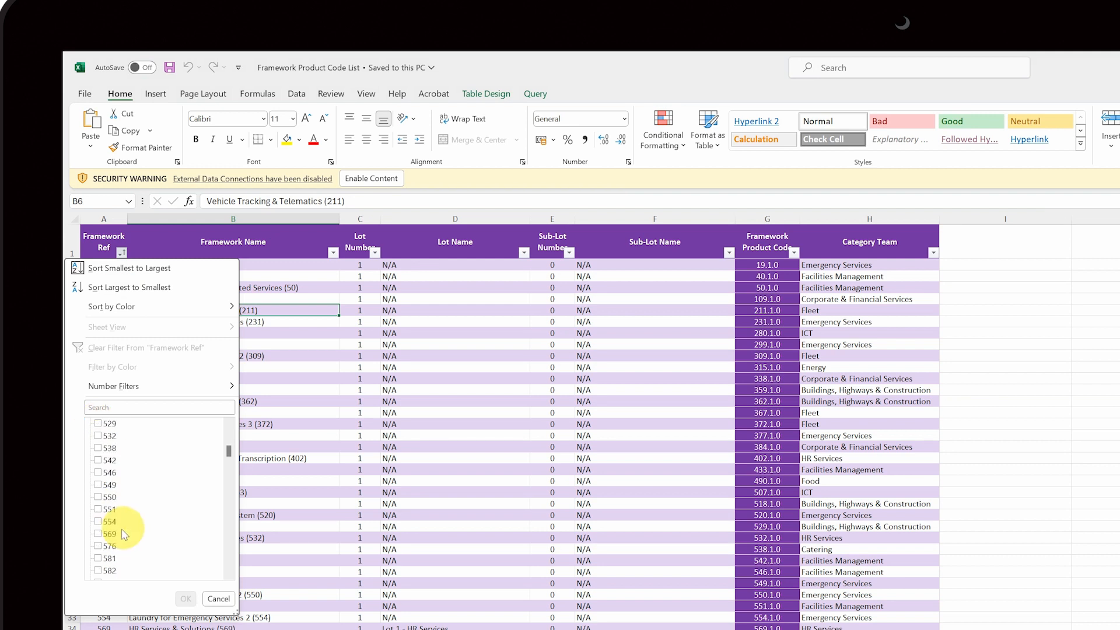
click(185, 599)
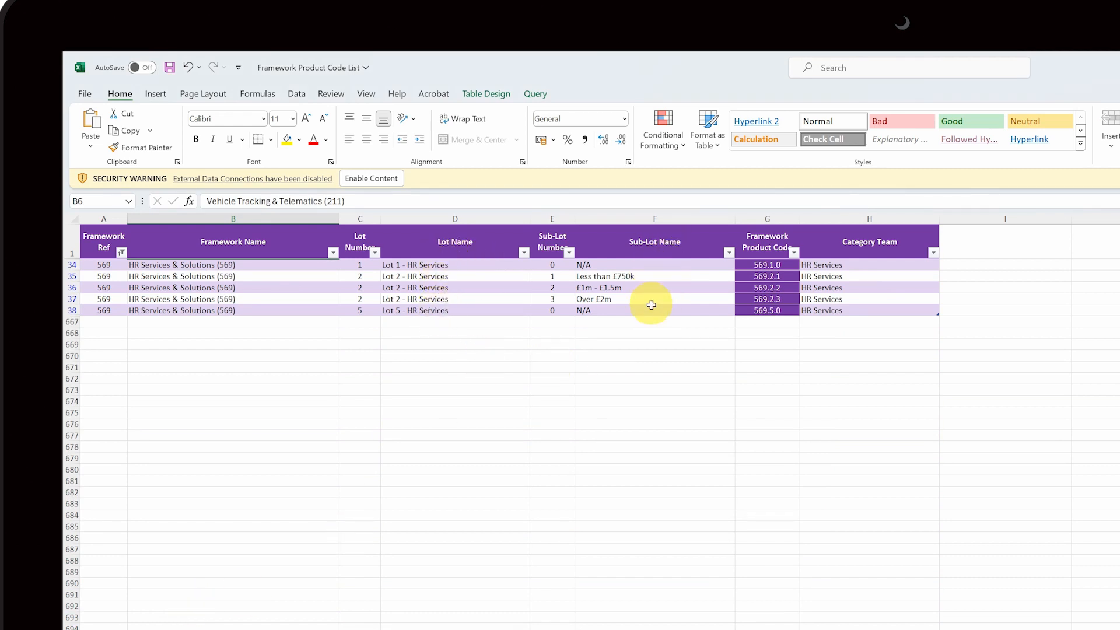
mouse_move(769, 315)
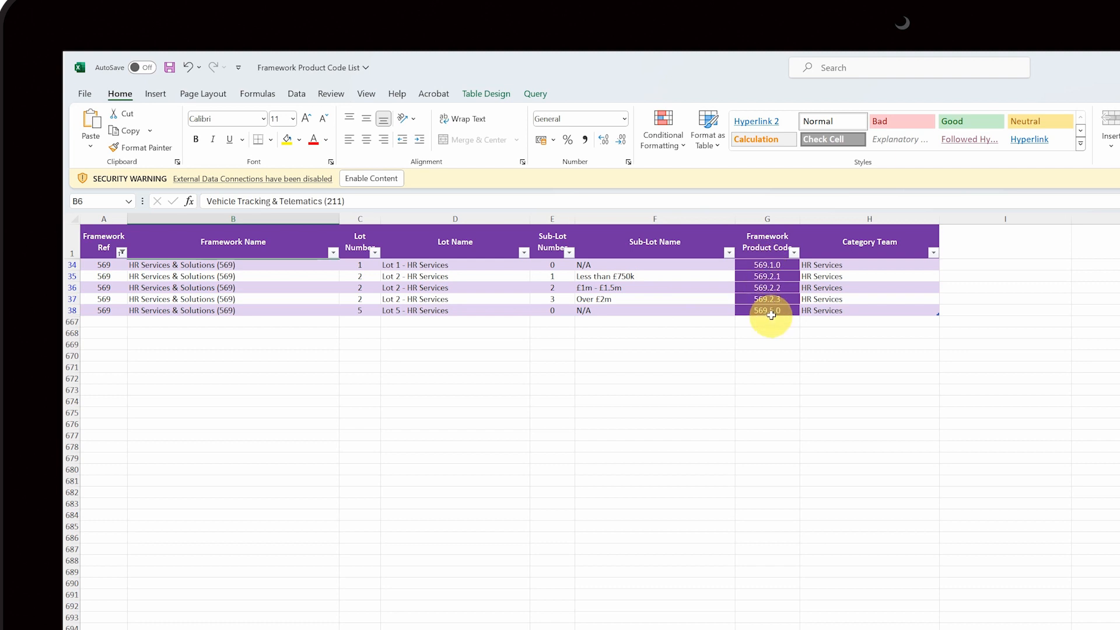
mouse_move(770, 302)
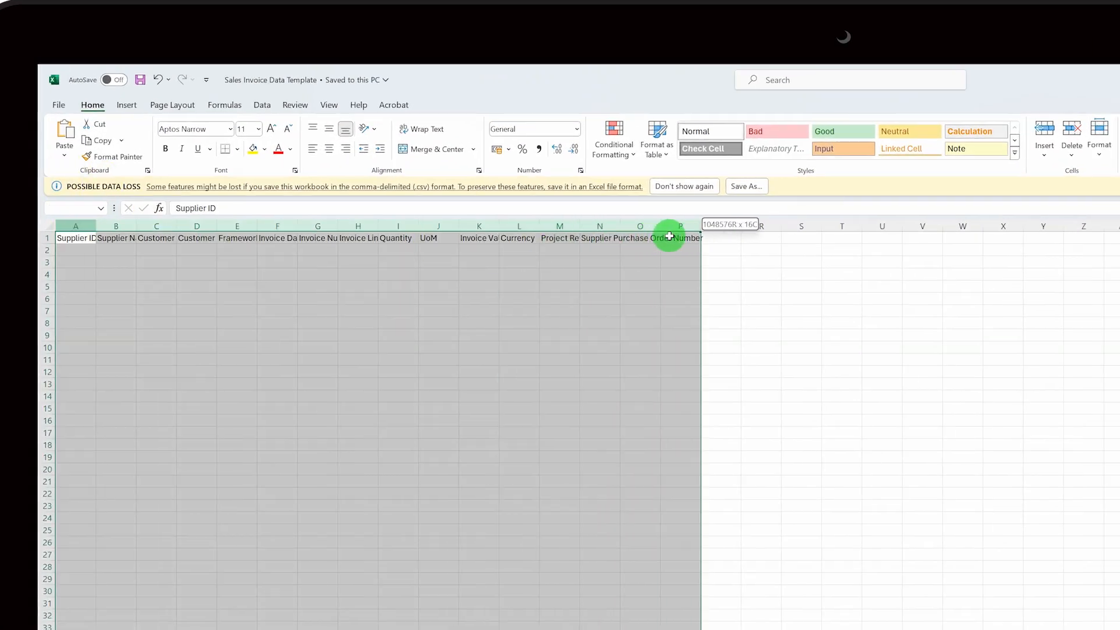
Step: Autofit template columns A to P so headers like Supplier ID are readable
click(888, 137)
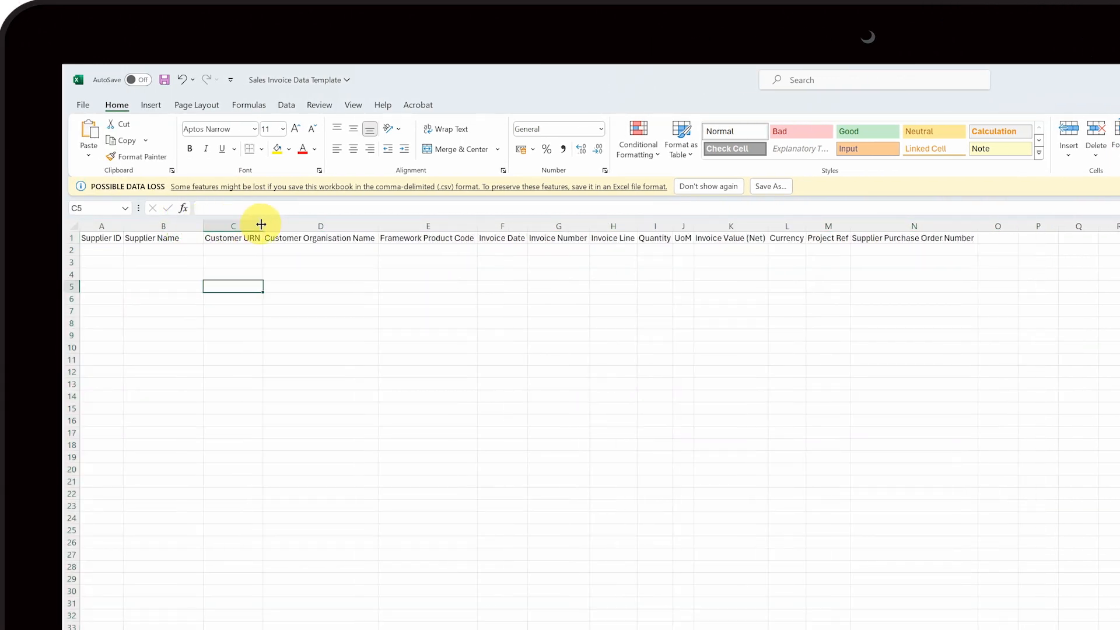
drag(203, 226, 126, 225)
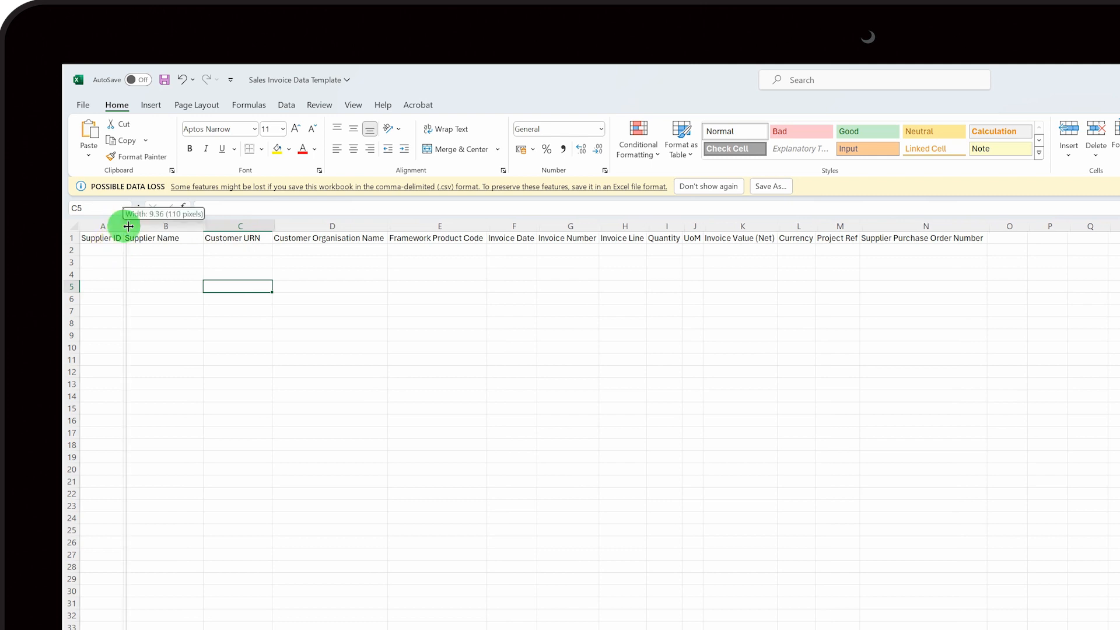
click(108, 250)
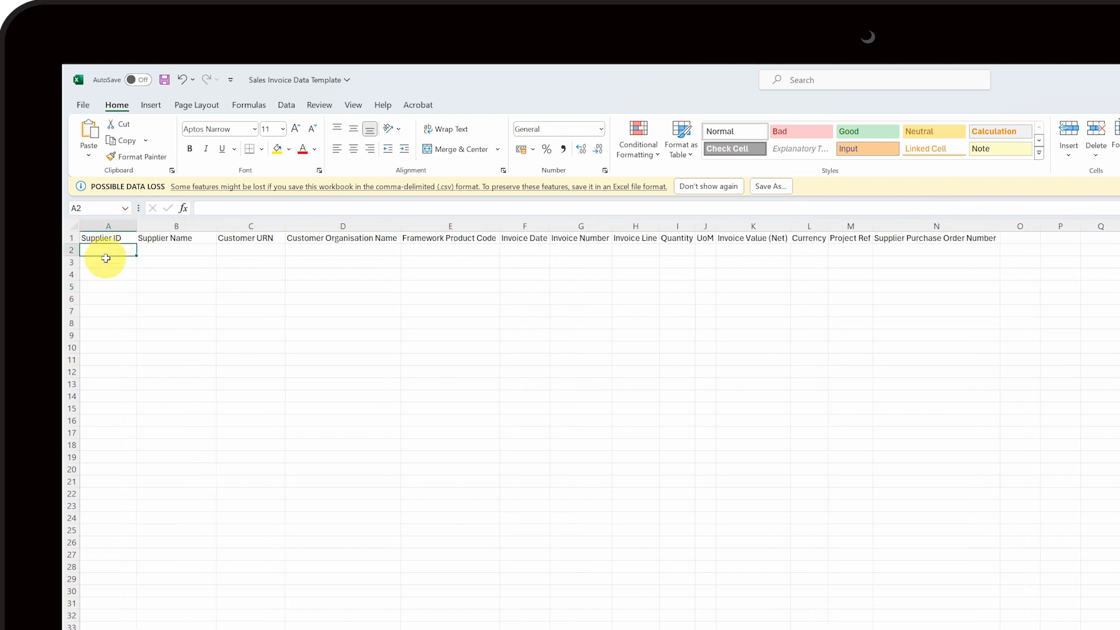
Step: Enter ABC123, Supplier ABC Ltd, YPO-3-32, Wakefield Council and 1030.1.0 in row 2
text(ABC123)
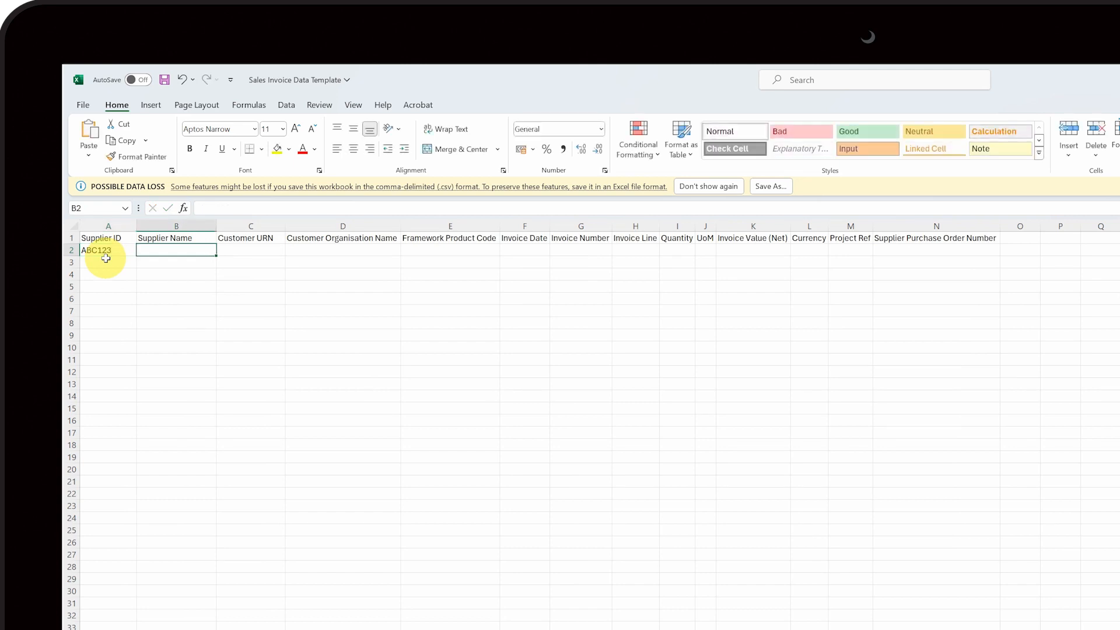
text(Supplier Name)
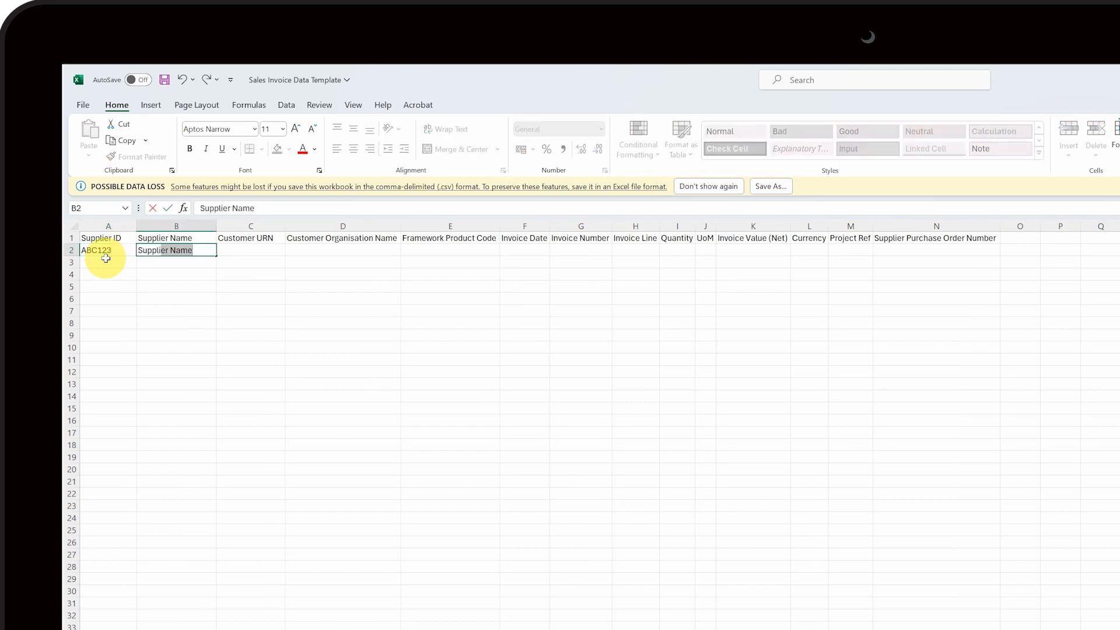
text(Supplier ABC)
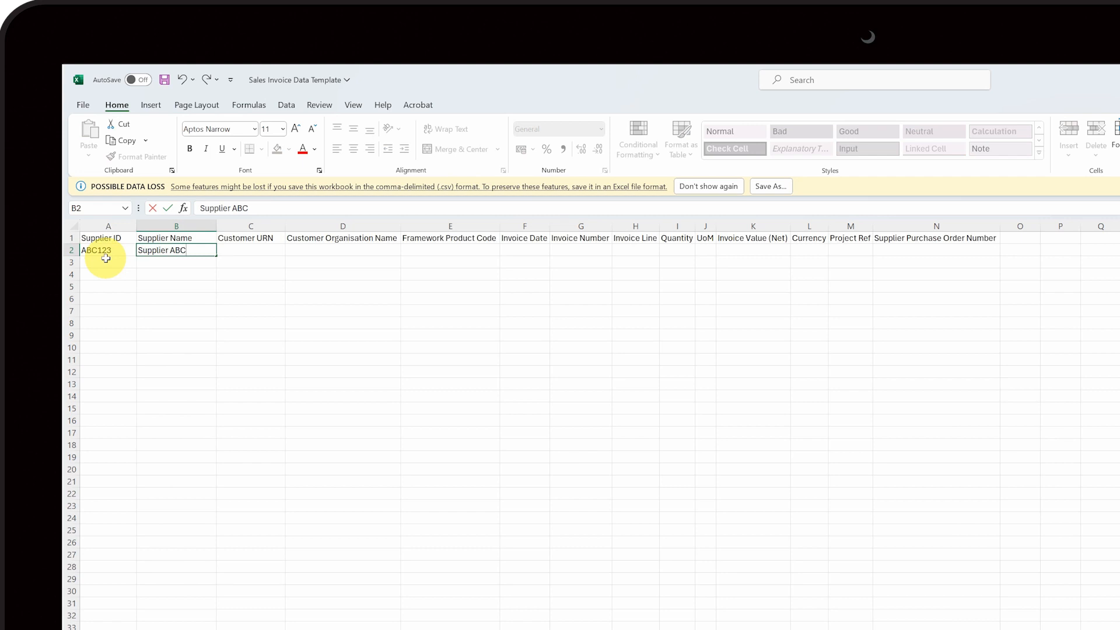
text(Ltd)
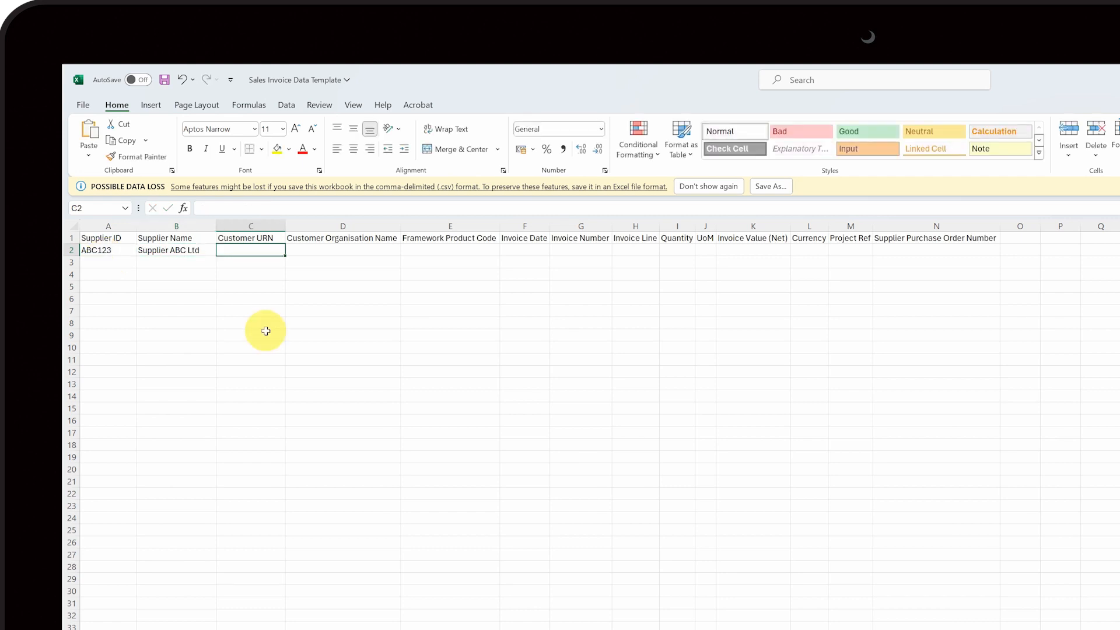
text(YPO)
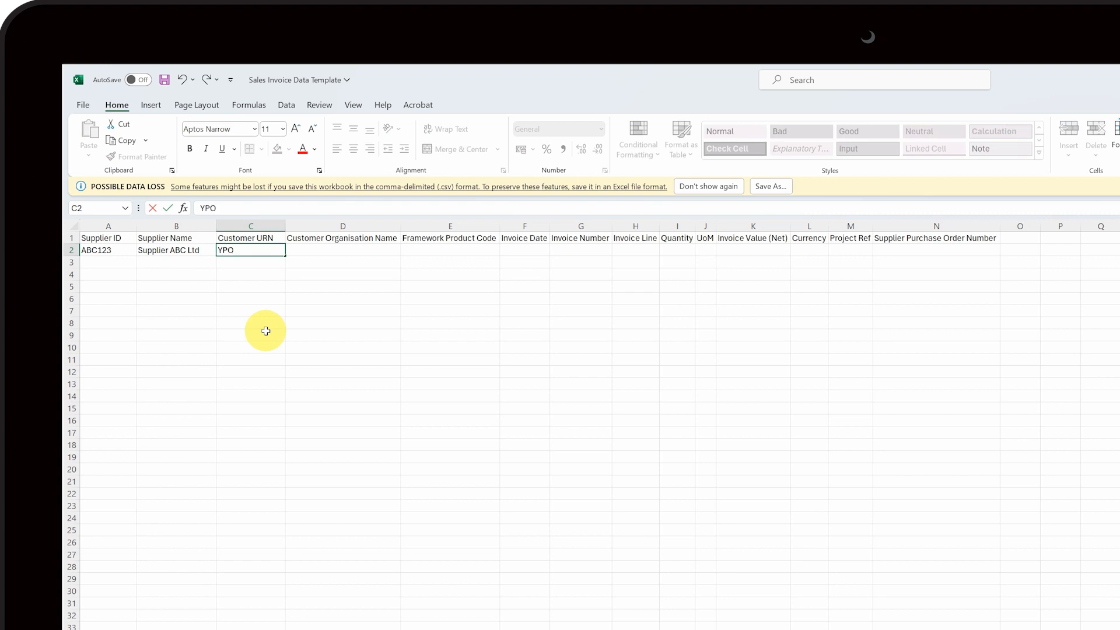
text(-3-32)
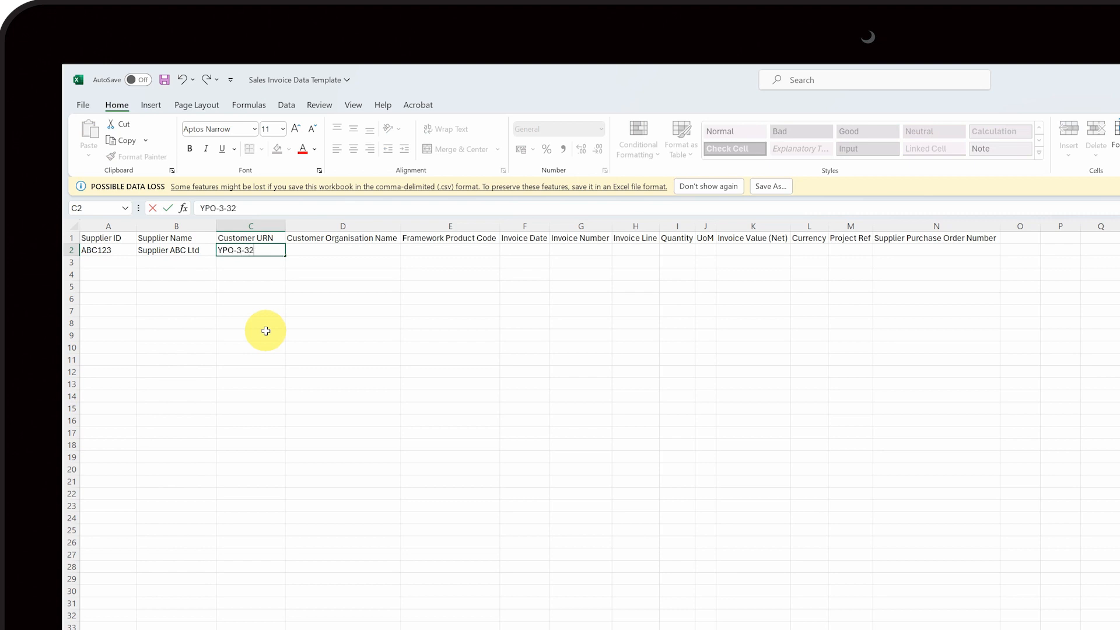
text(Wakefield Council)
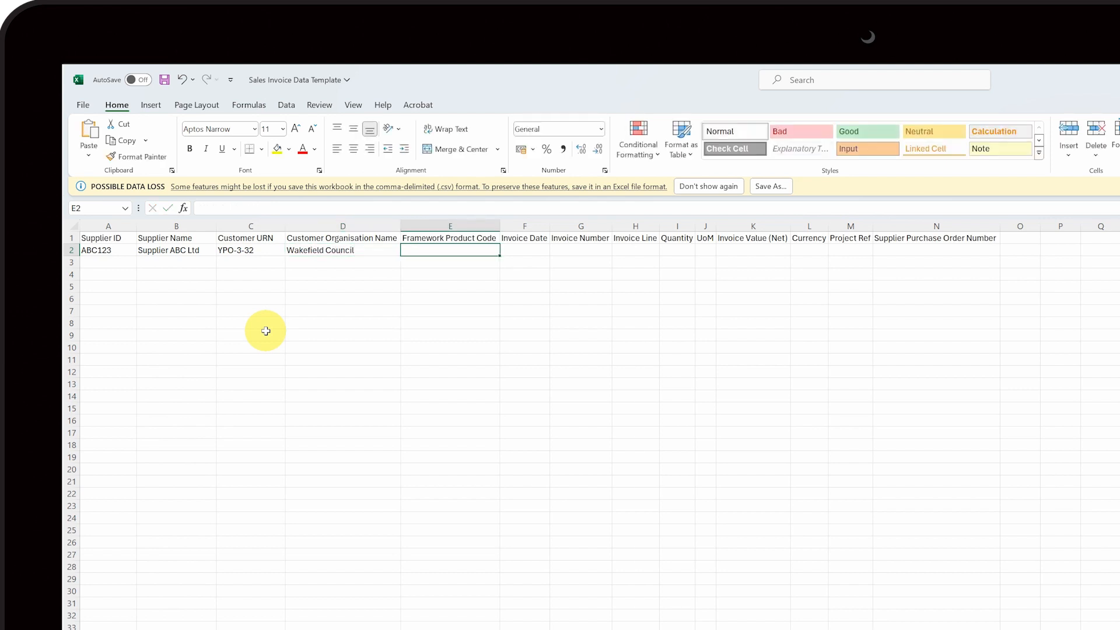
text(1030.1)
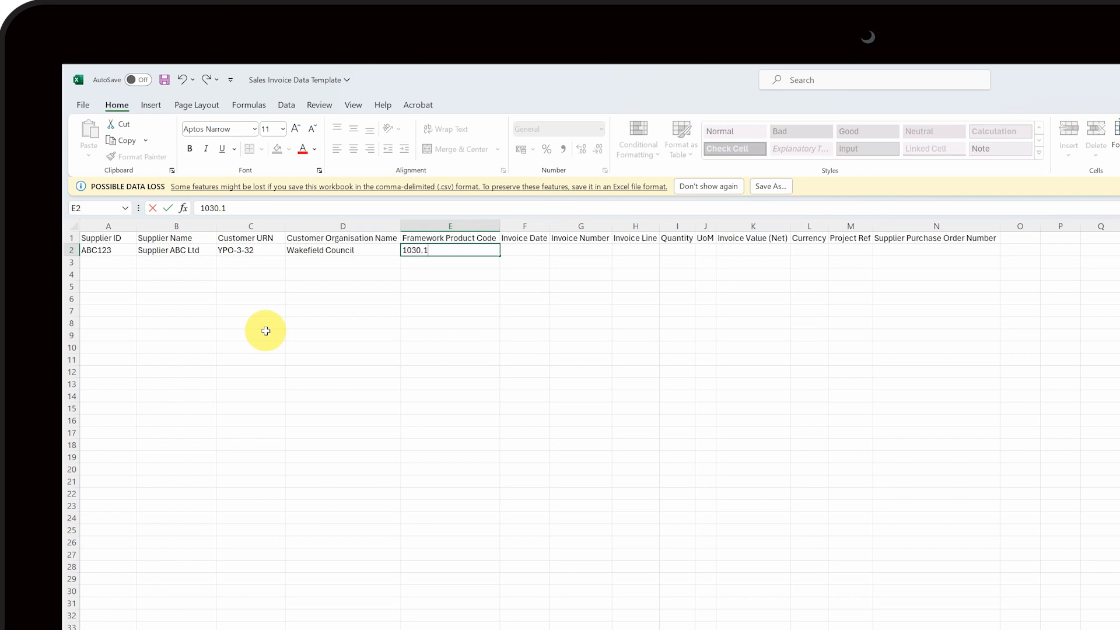
text(0)
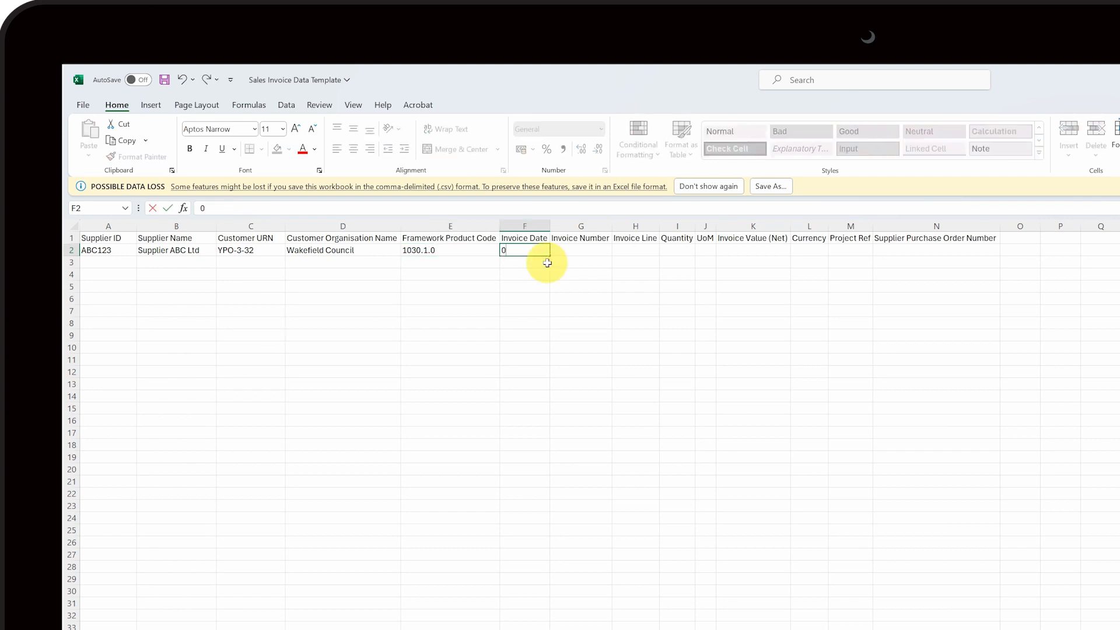
Step: Enter invoice date 01/01/2024 in row 2
text(01/01)
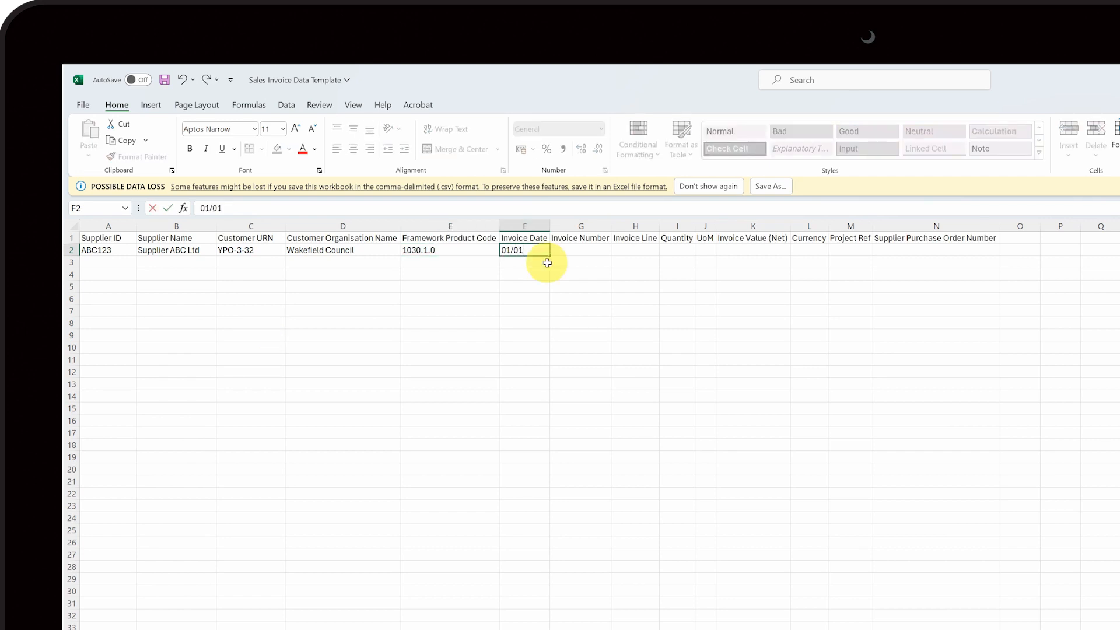
text(/2024)
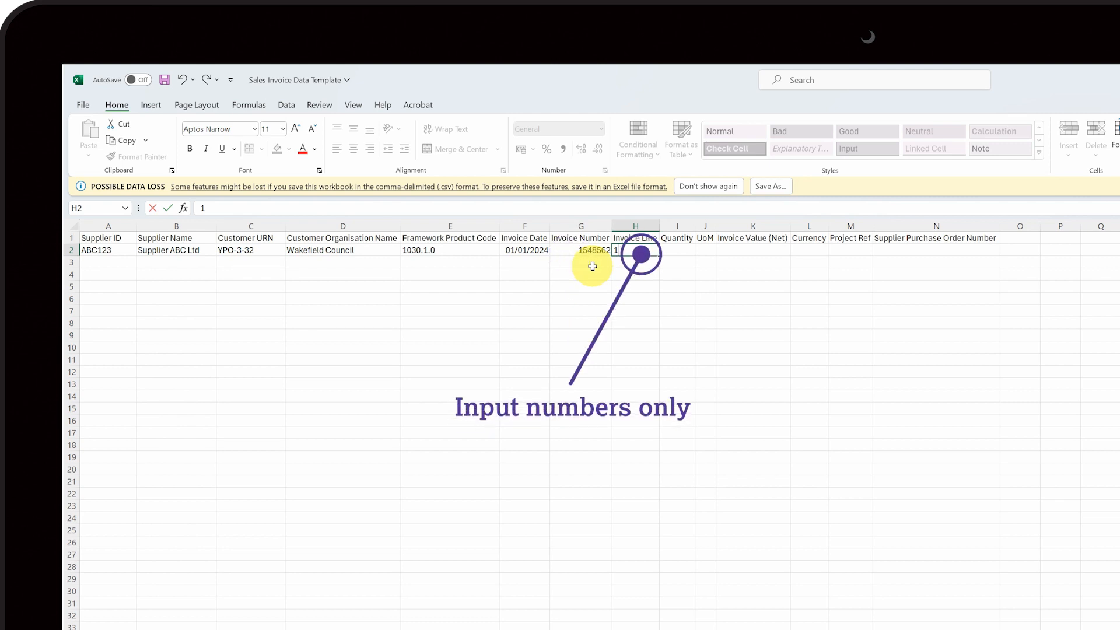
Step: Enter quantity 10, unit Each and net value 5624.23 in row 2
click(633, 250)
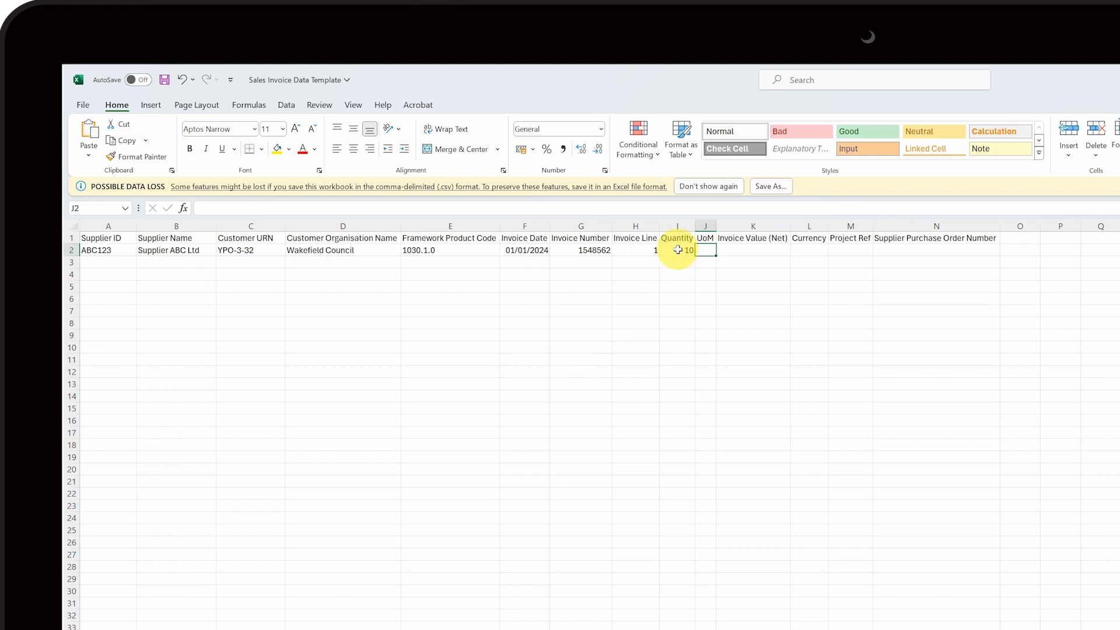
text(Each)
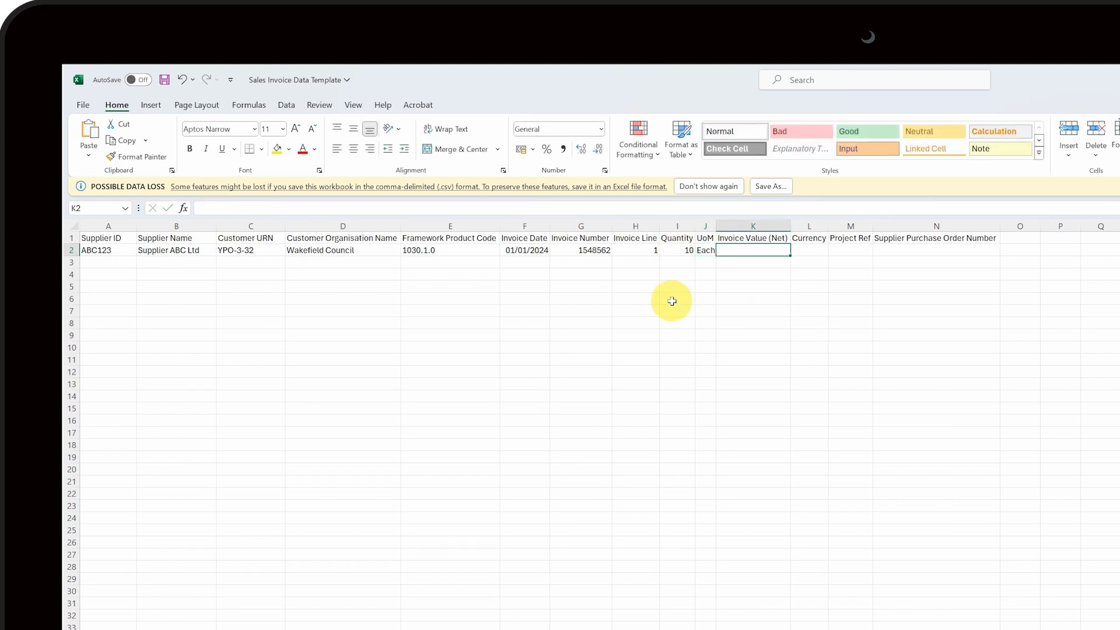
text(5624.)
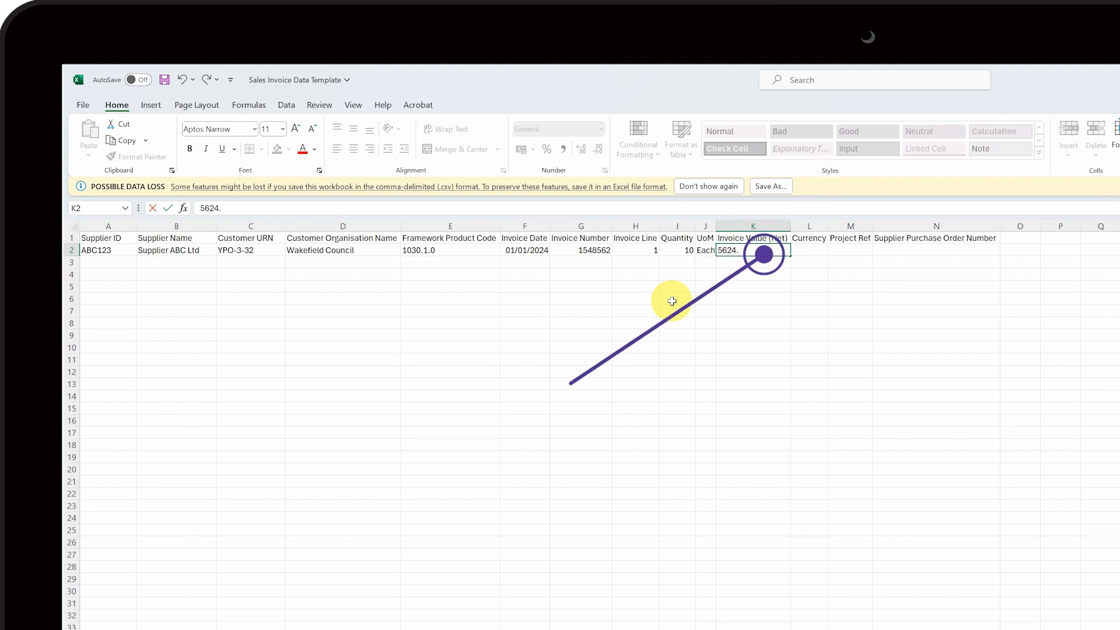
text(23)
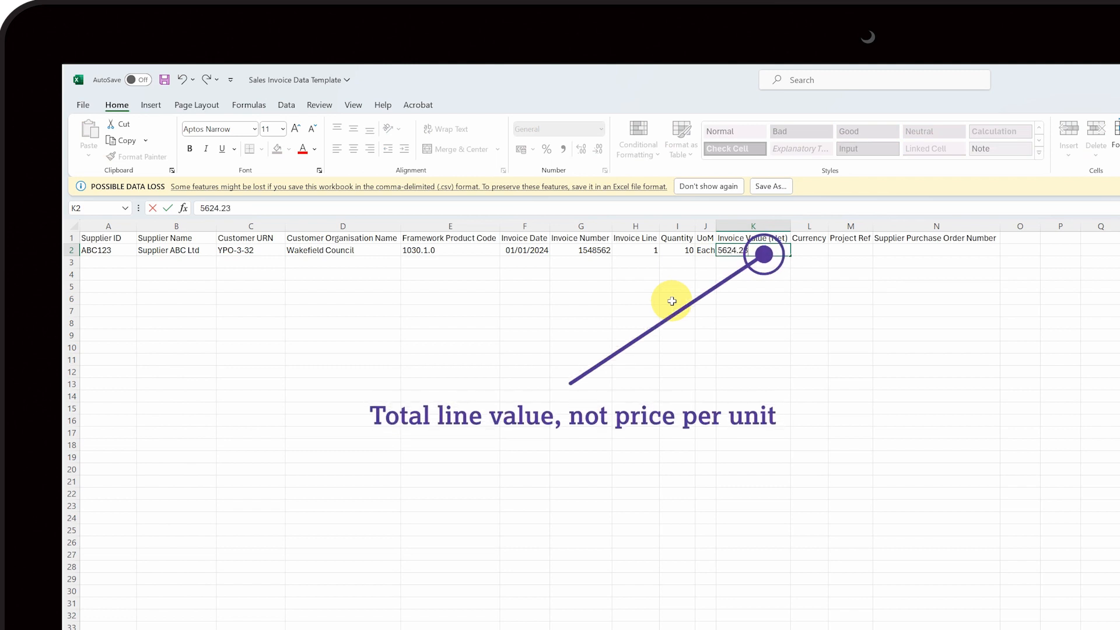
click(807, 249)
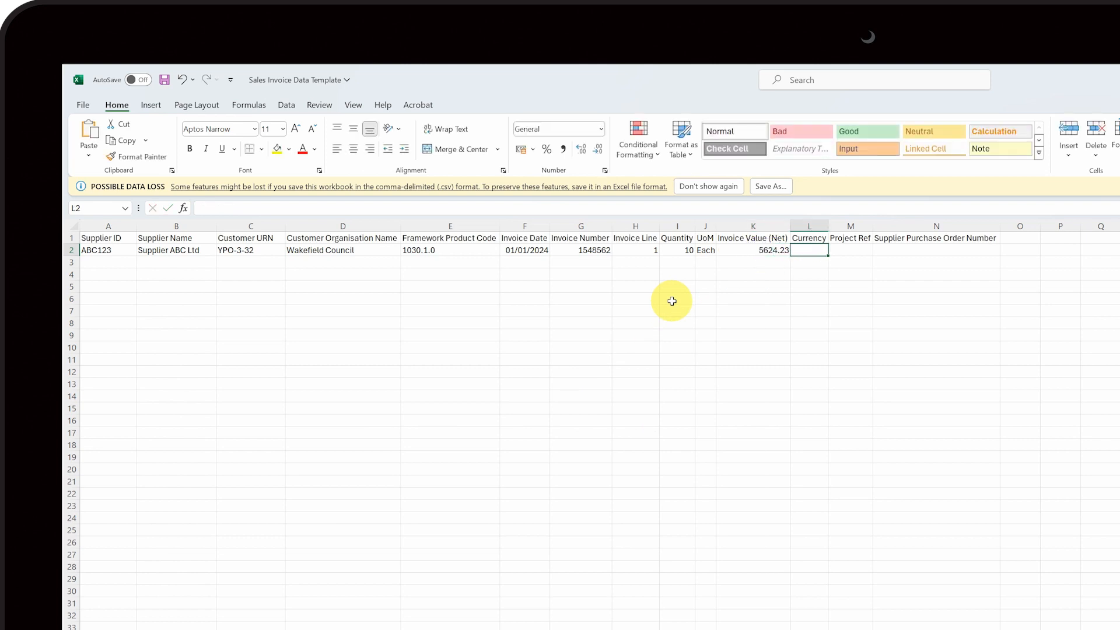
Step: Enter currency GBP and project reference 'ABC123 - 5678 HR Services' in row 2
text(GBP)
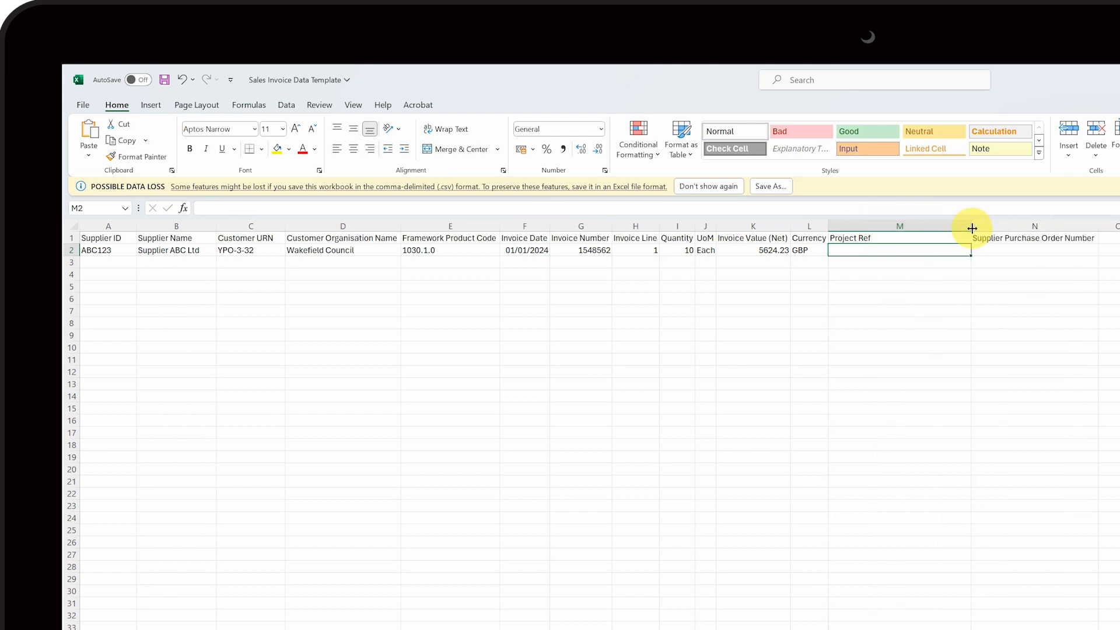
text(ABC)
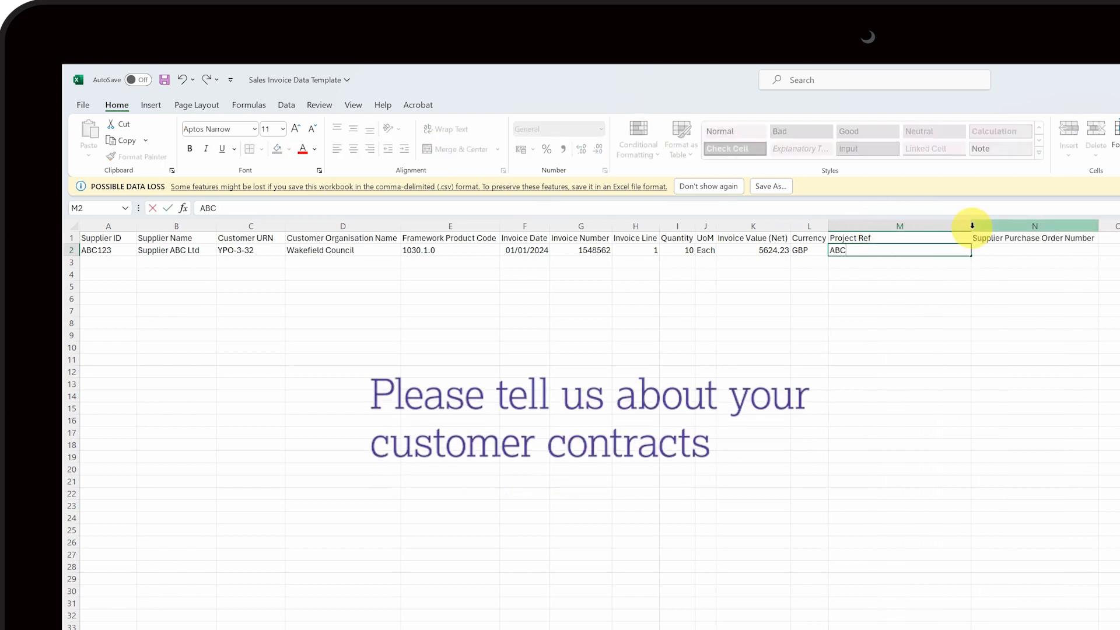
text(123)
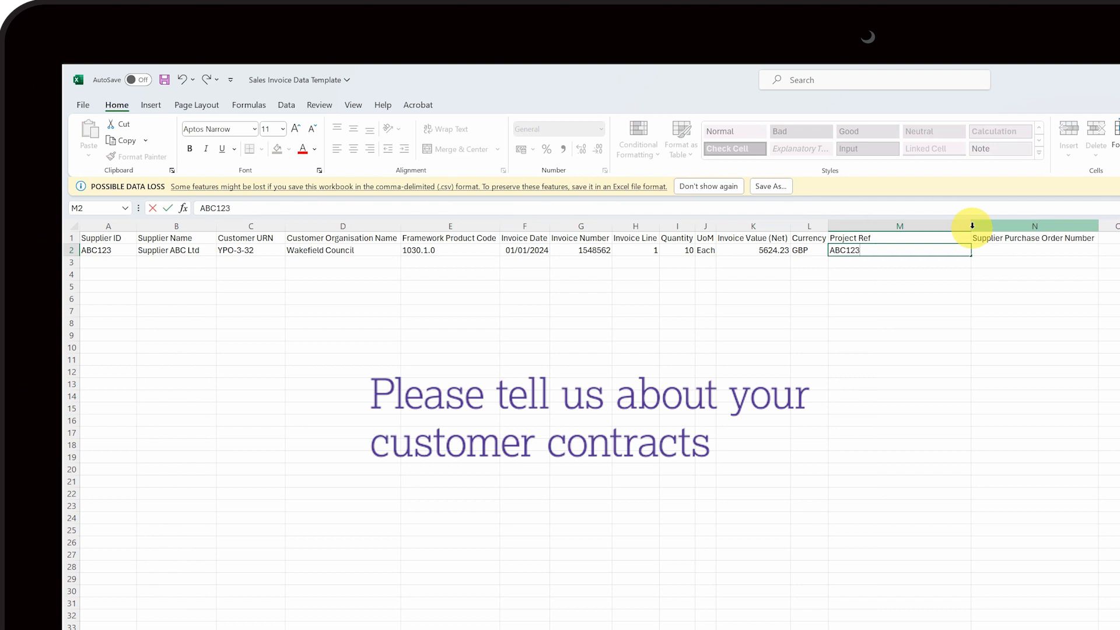
text(- 5678 HR)
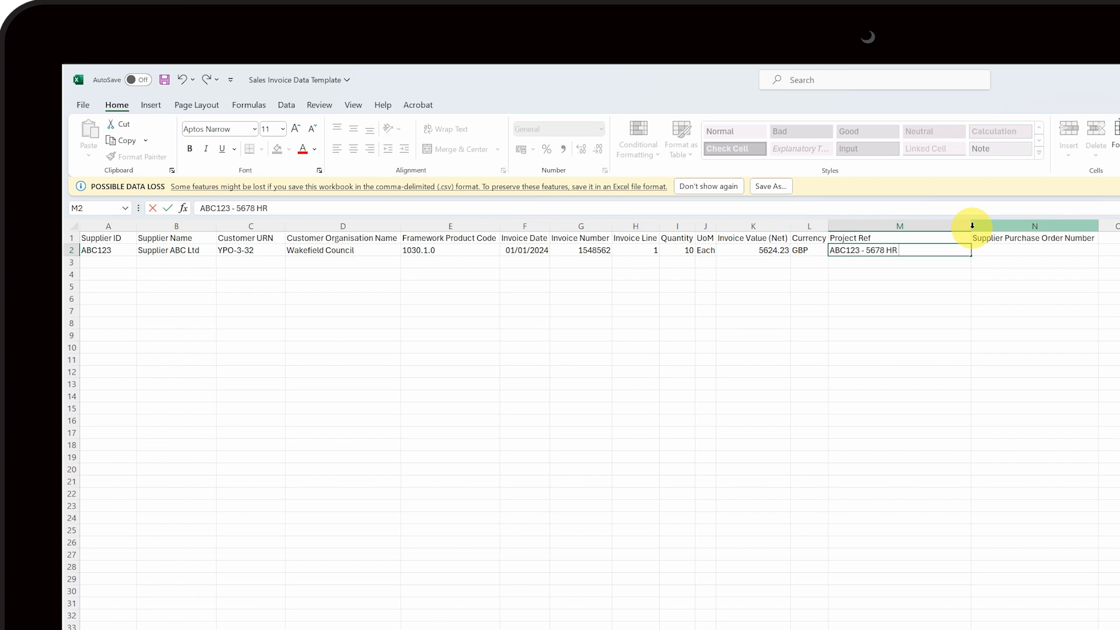
text(Servi)
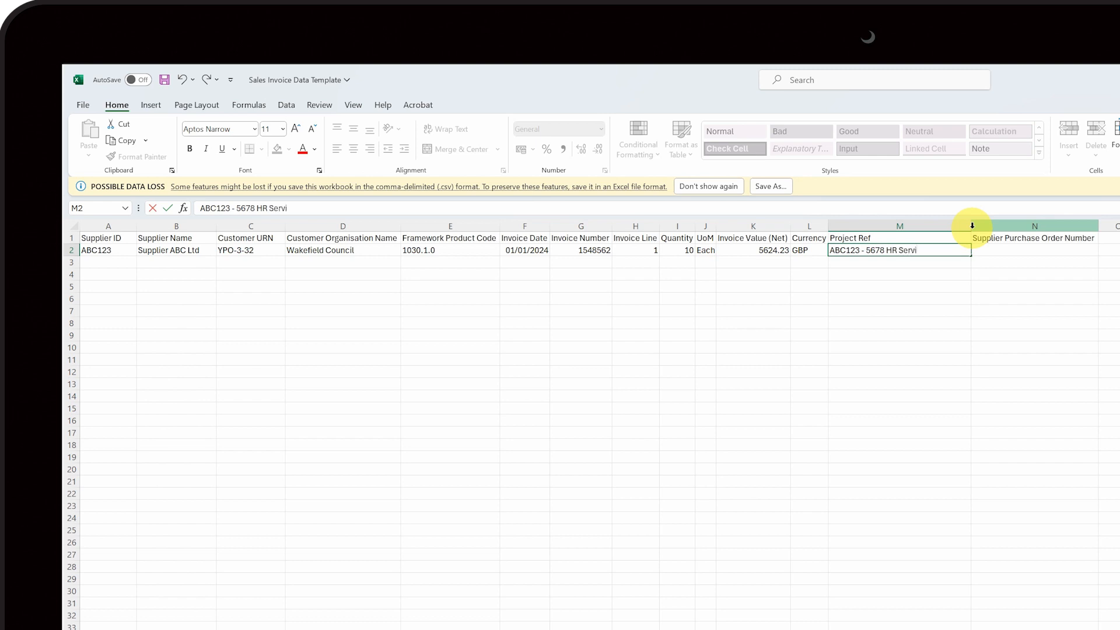
text(ces)
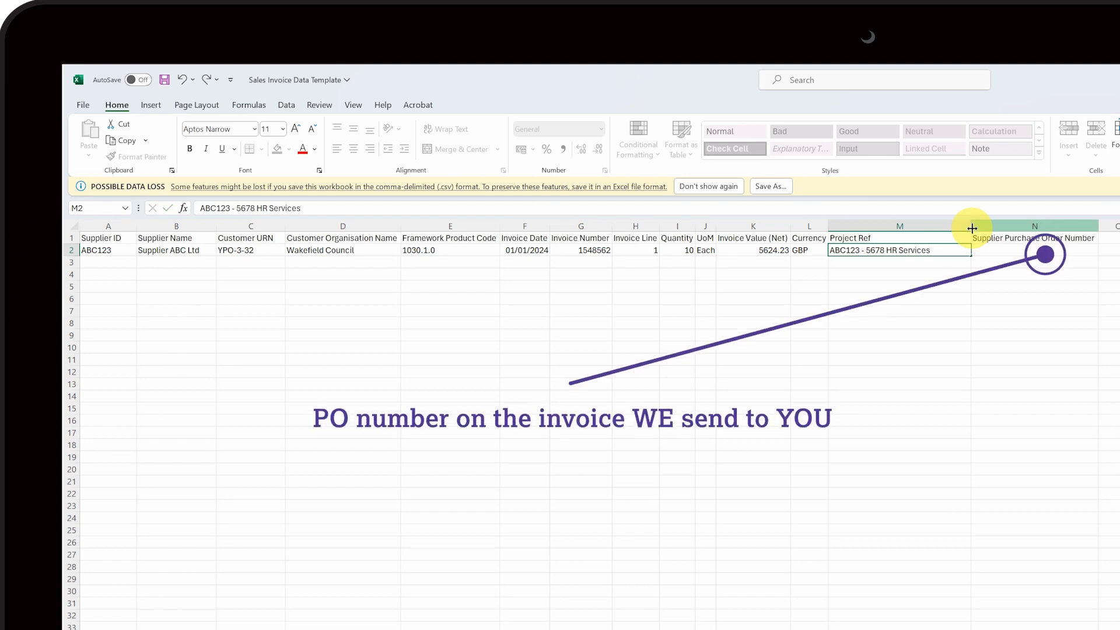
Step: Enter purchase order number 'Jan 24 - Team 1' in cell N2
click(1032, 250)
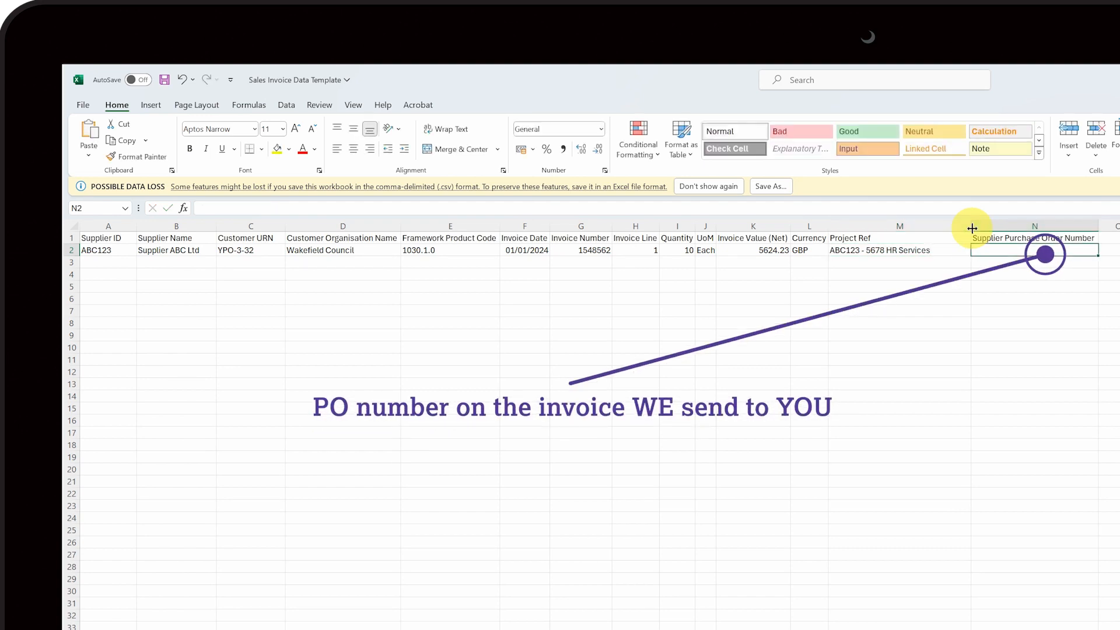
text(Jan)
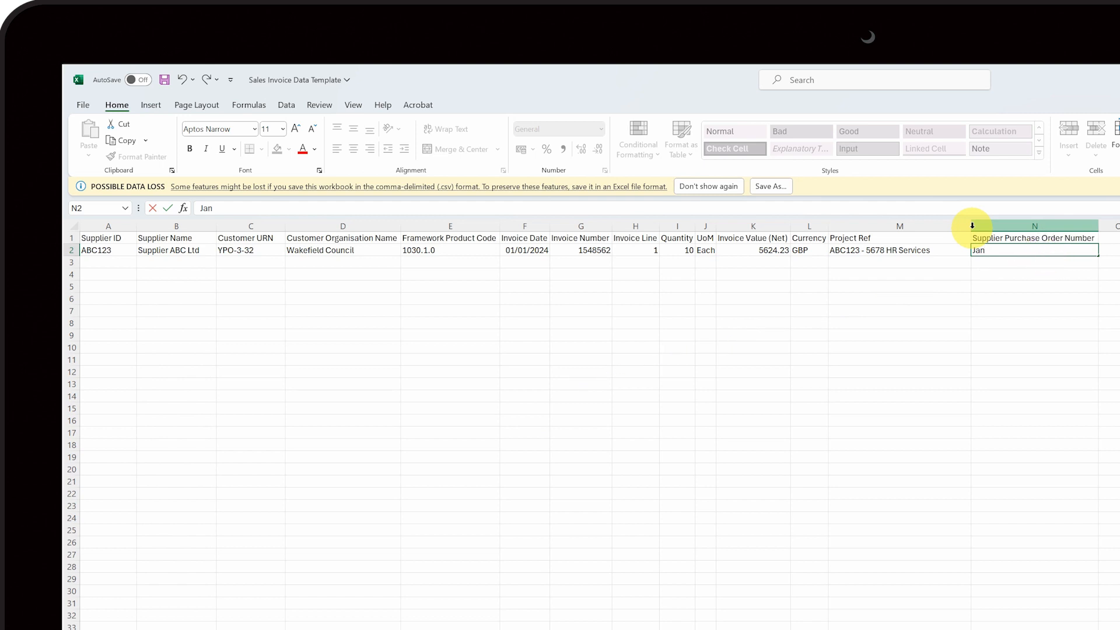
text(24 -)
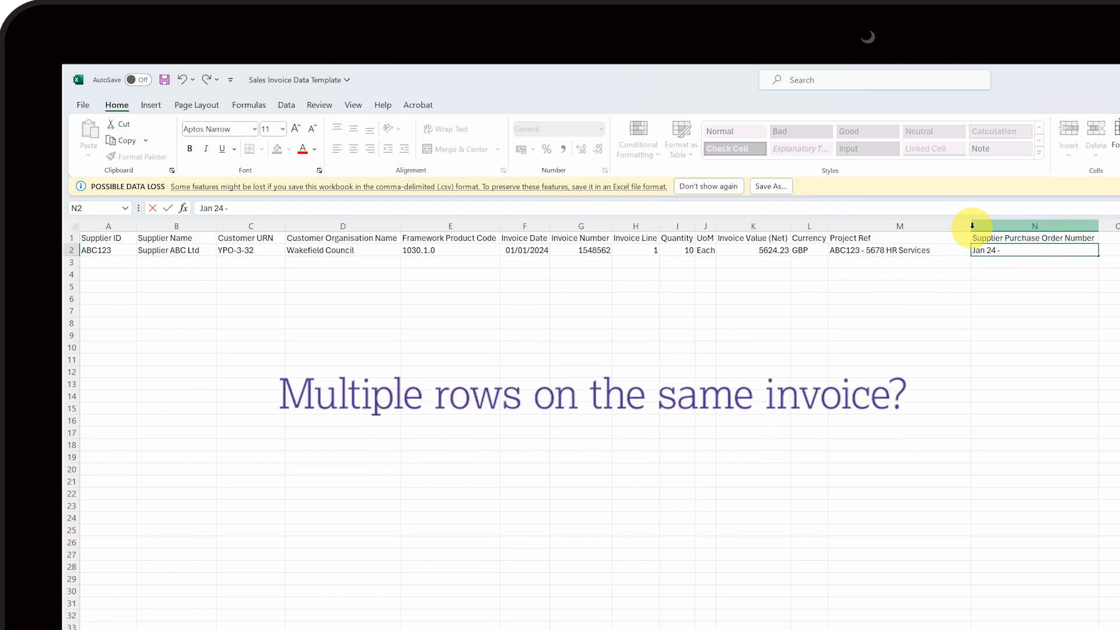
text(Team 1)
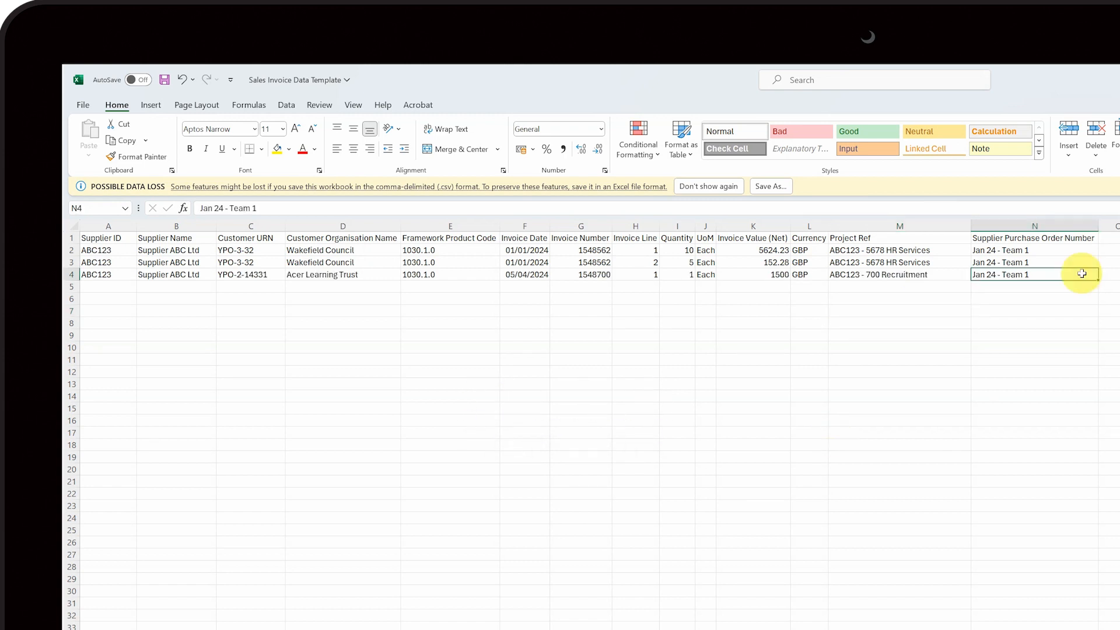
mouse_move(1071, 282)
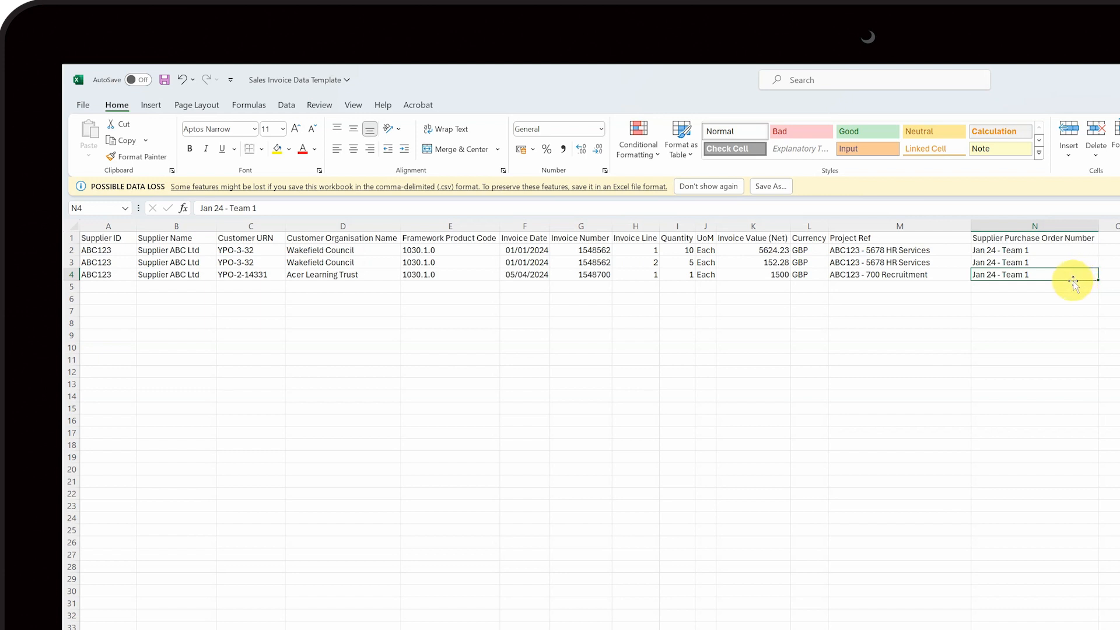
mouse_move(567, 128)
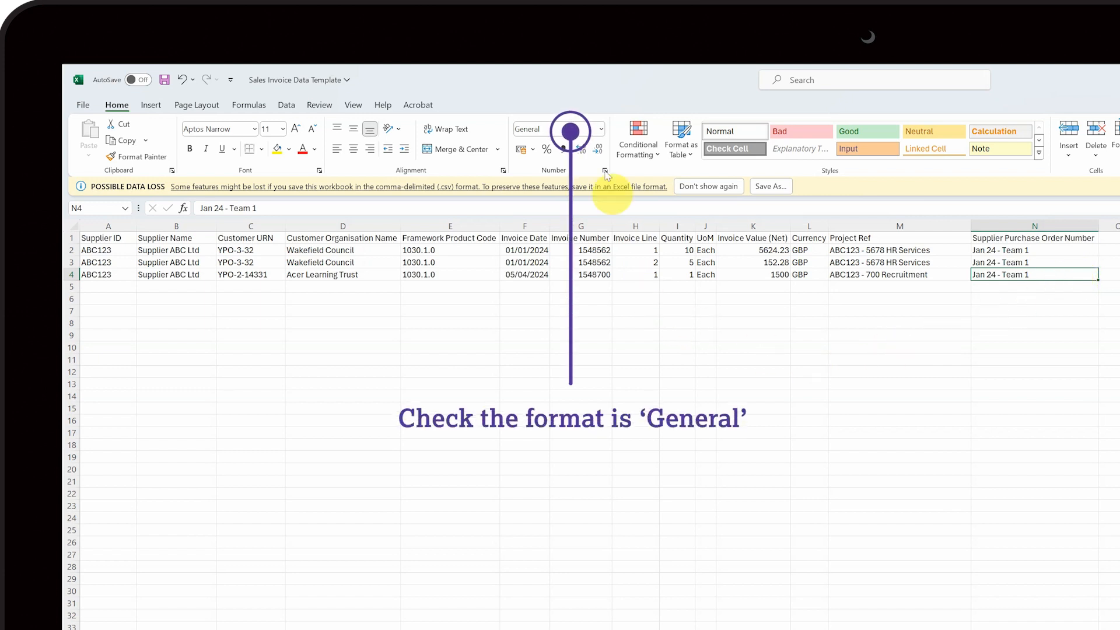
click(580, 249)
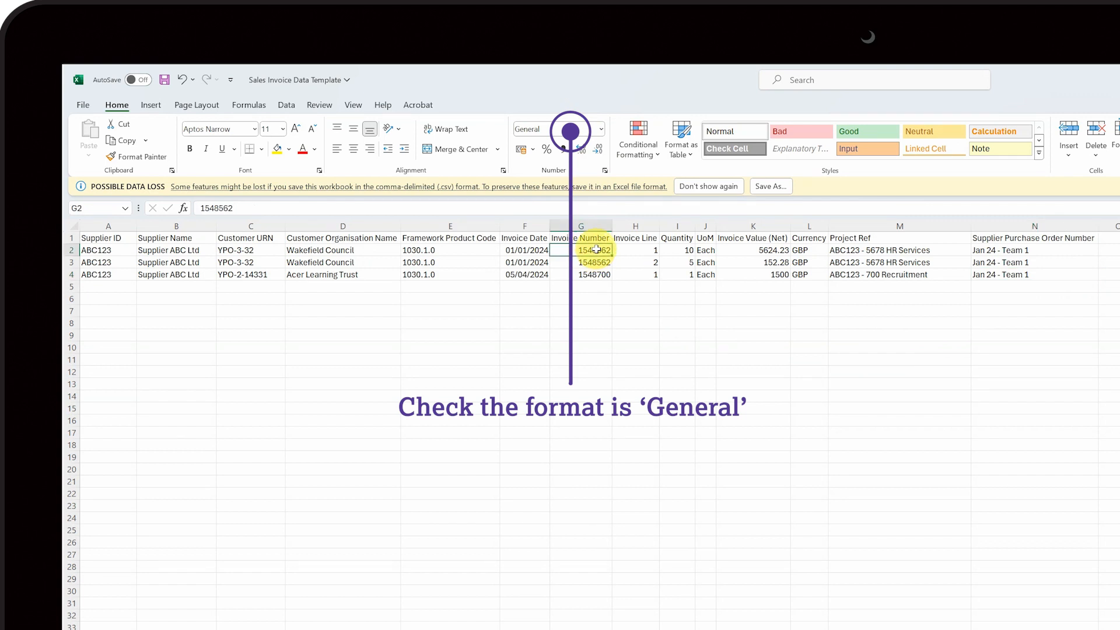
click(581, 274)
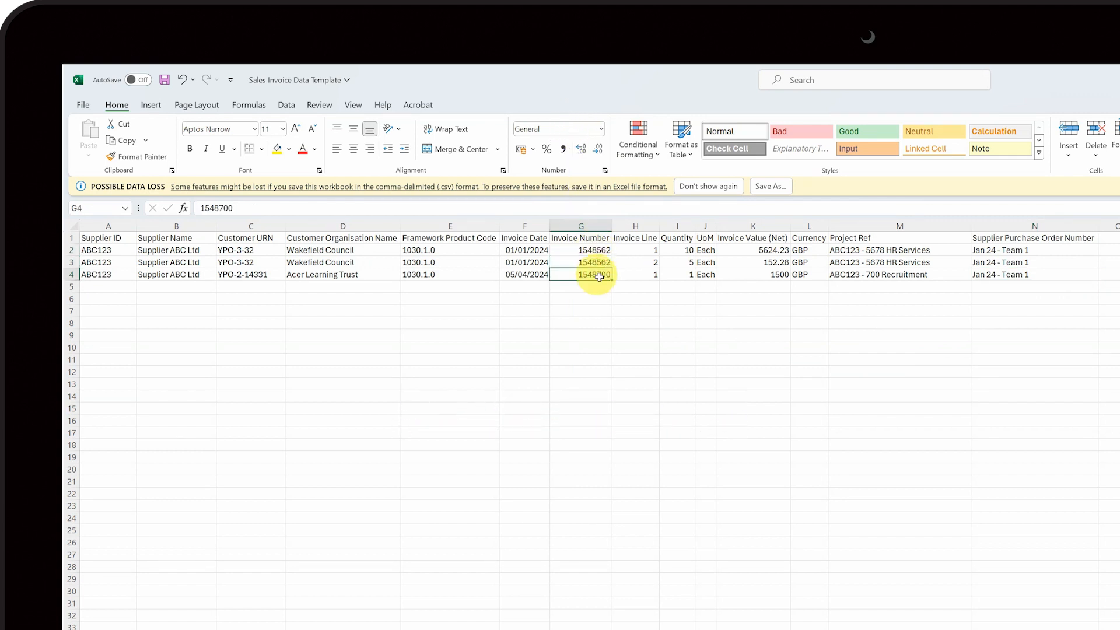
click(634, 274)
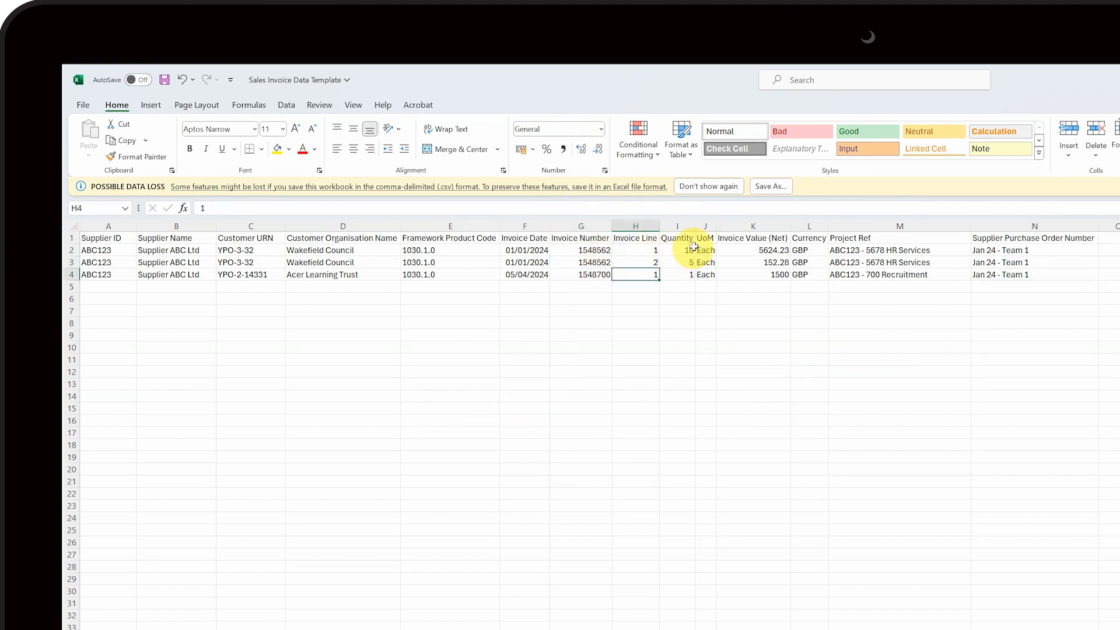
click(676, 250)
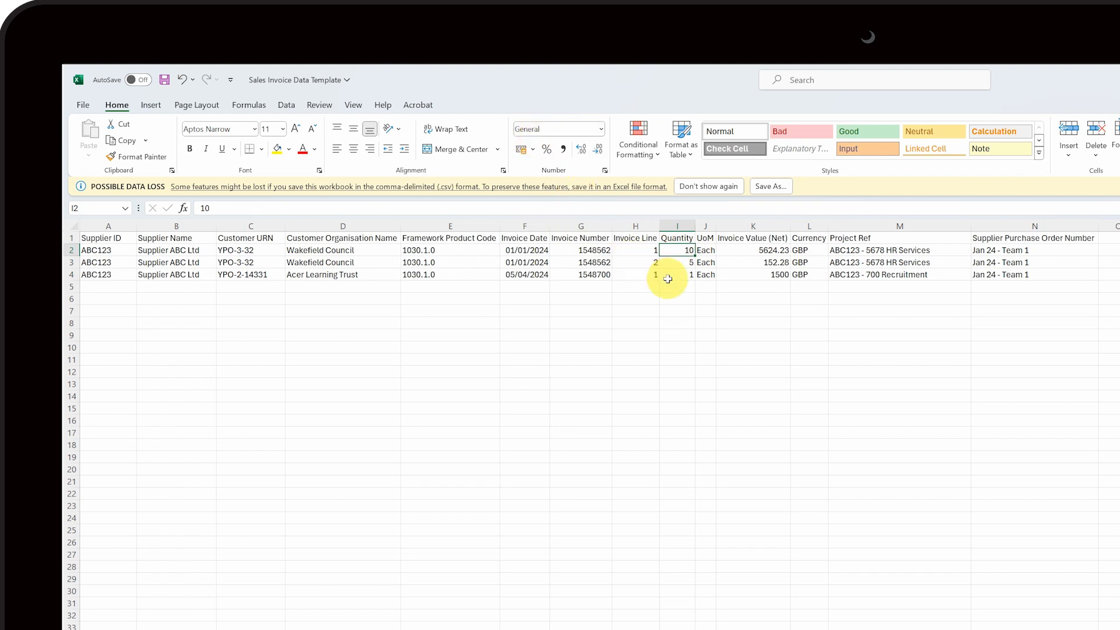
click(524, 250)
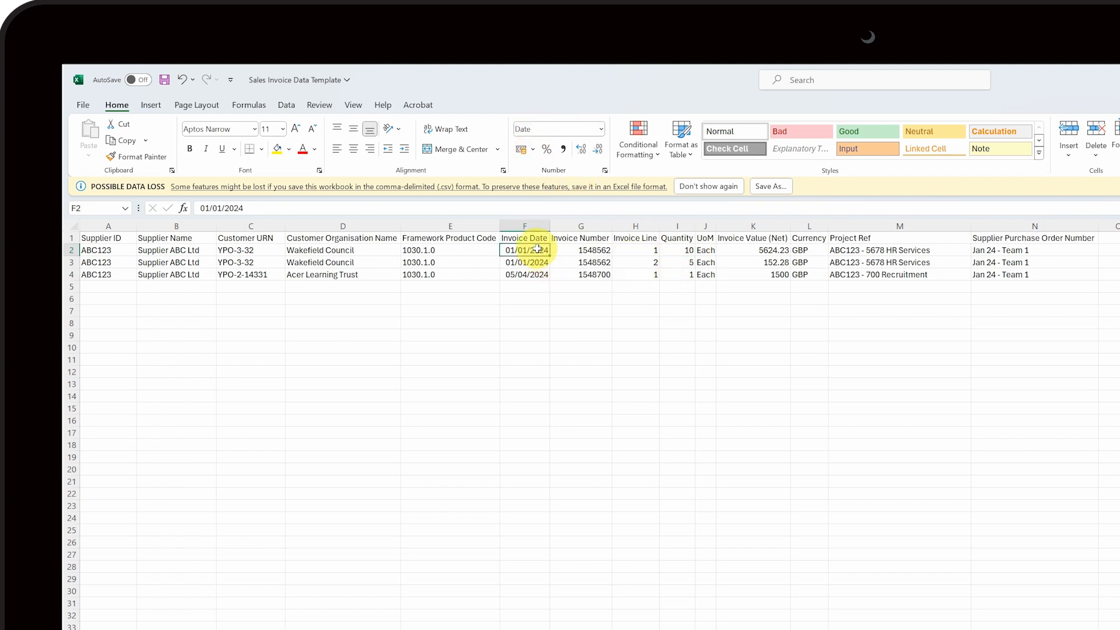
click(525, 262)
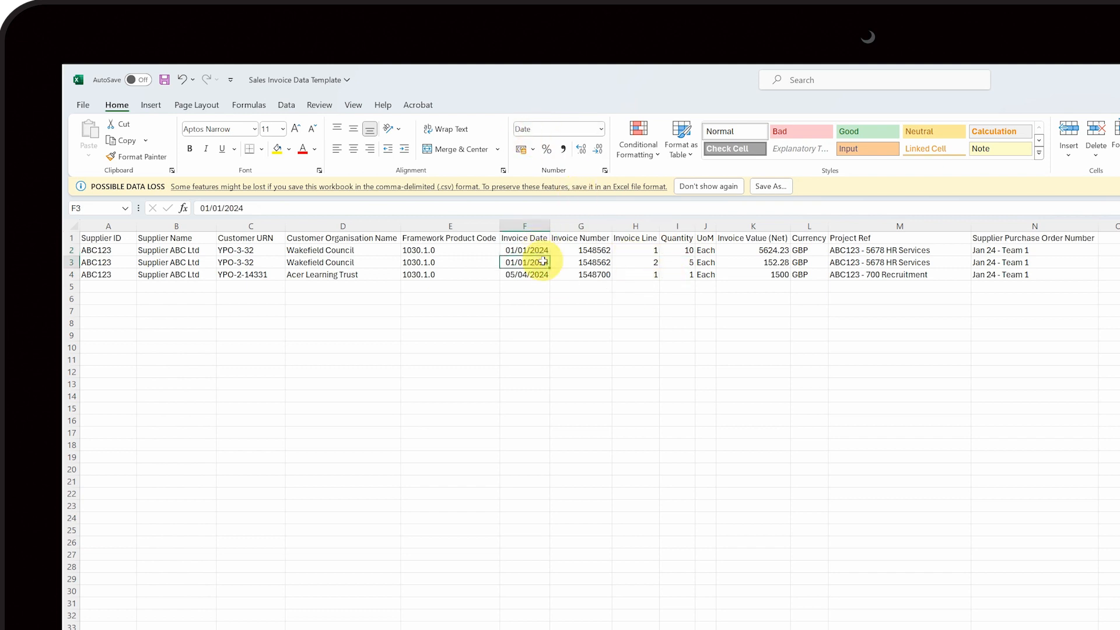
click(525, 274)
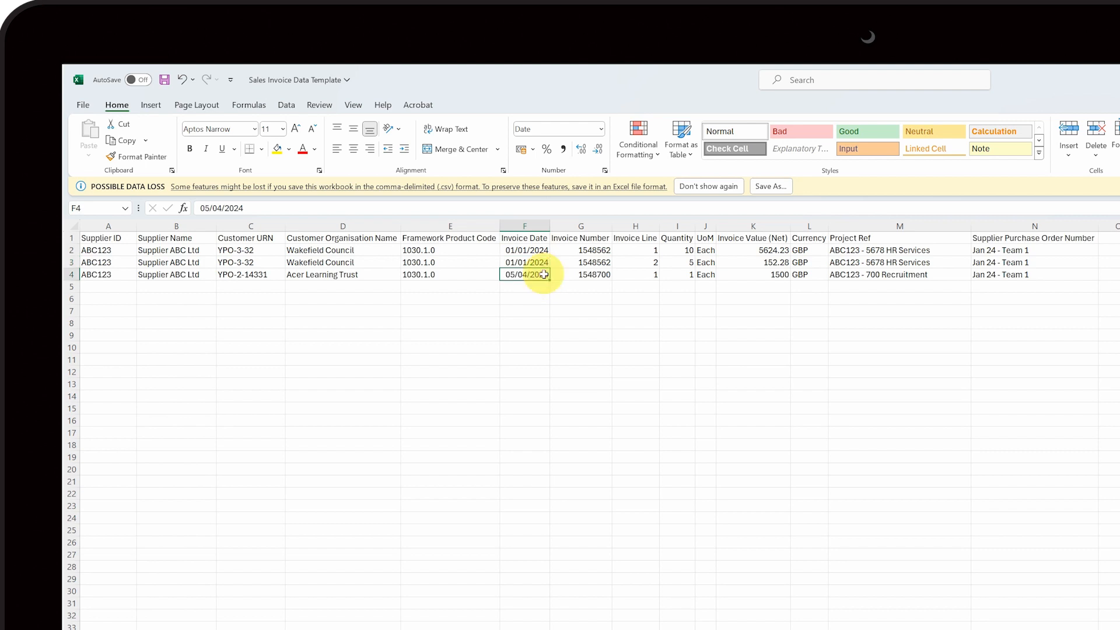
mouse_move(897, 417)
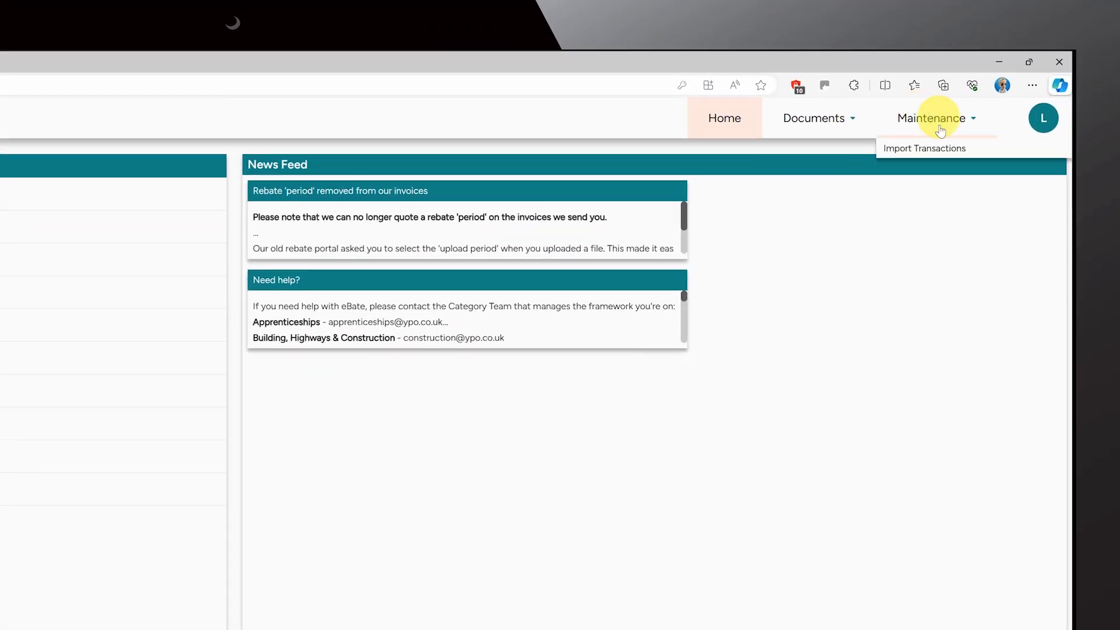
Step: Open Import Transactions and choose Sales Invoice (customer) as the source file type
click(923, 147)
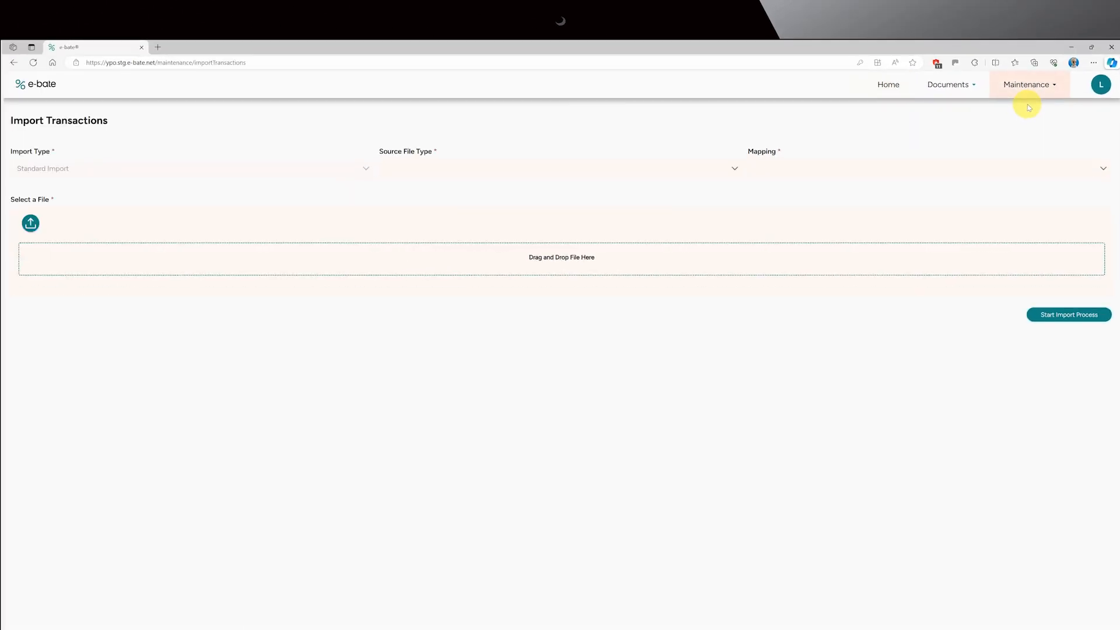
mouse_move(626, 153)
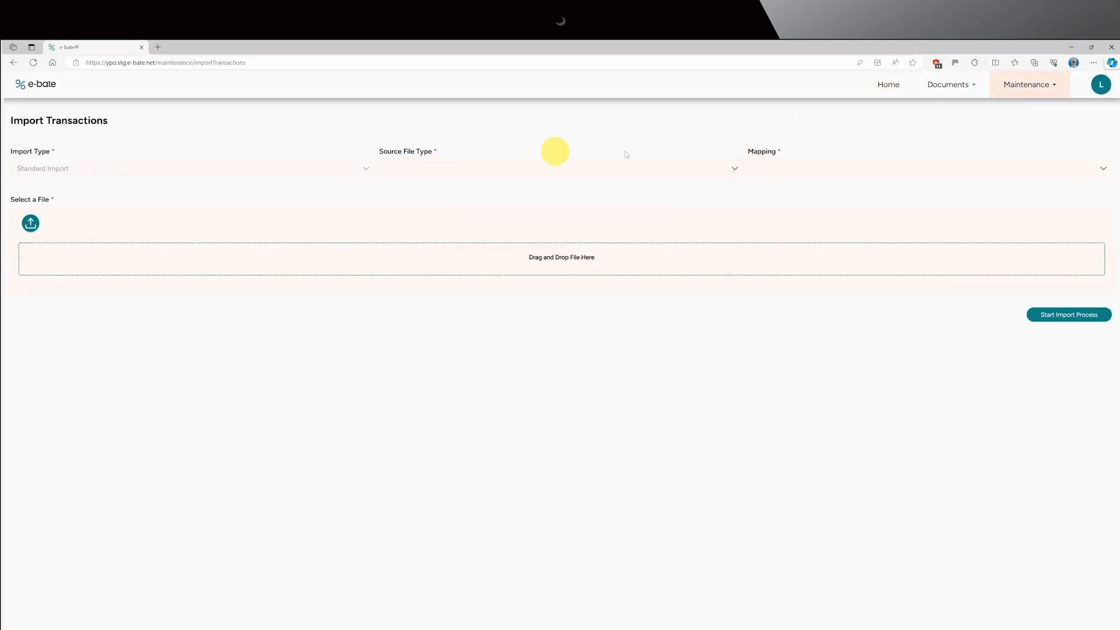
click(560, 168)
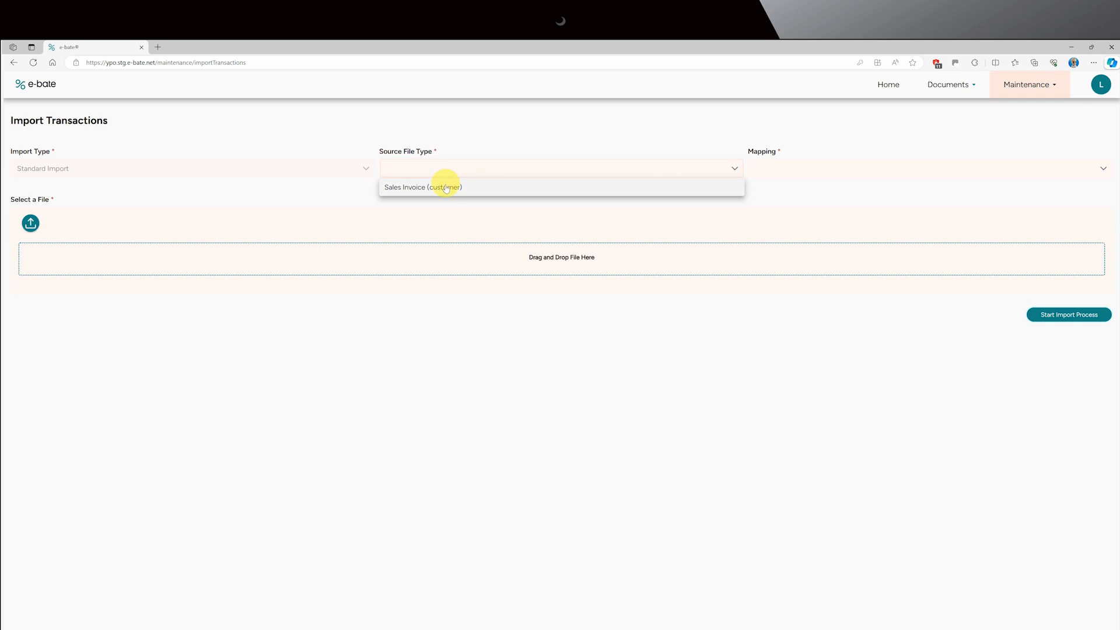
click(423, 186)
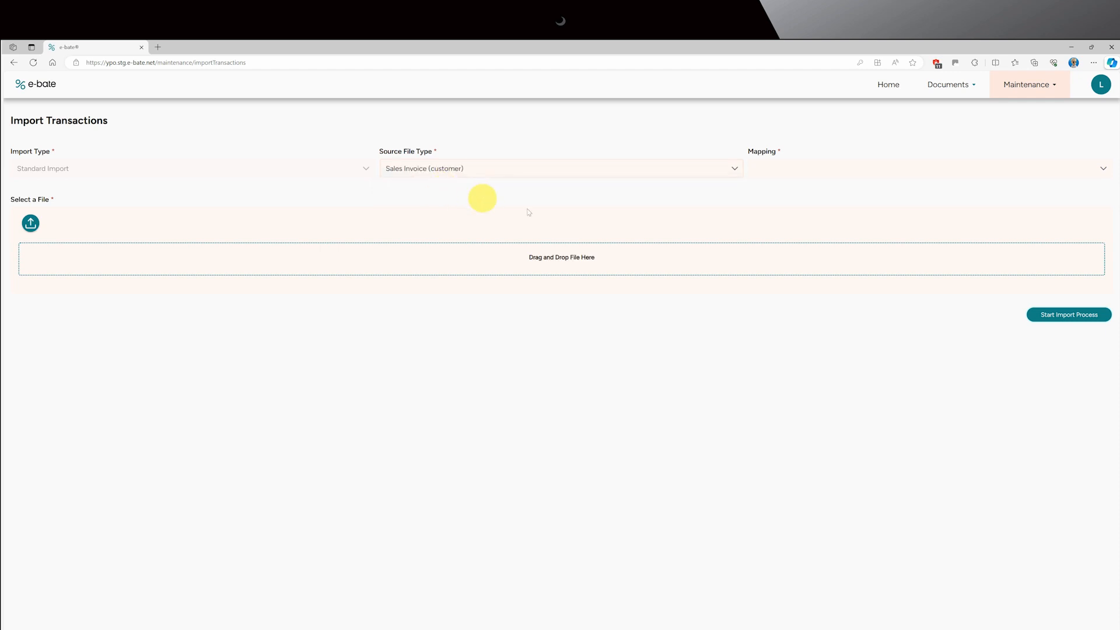
mouse_move(1107, 161)
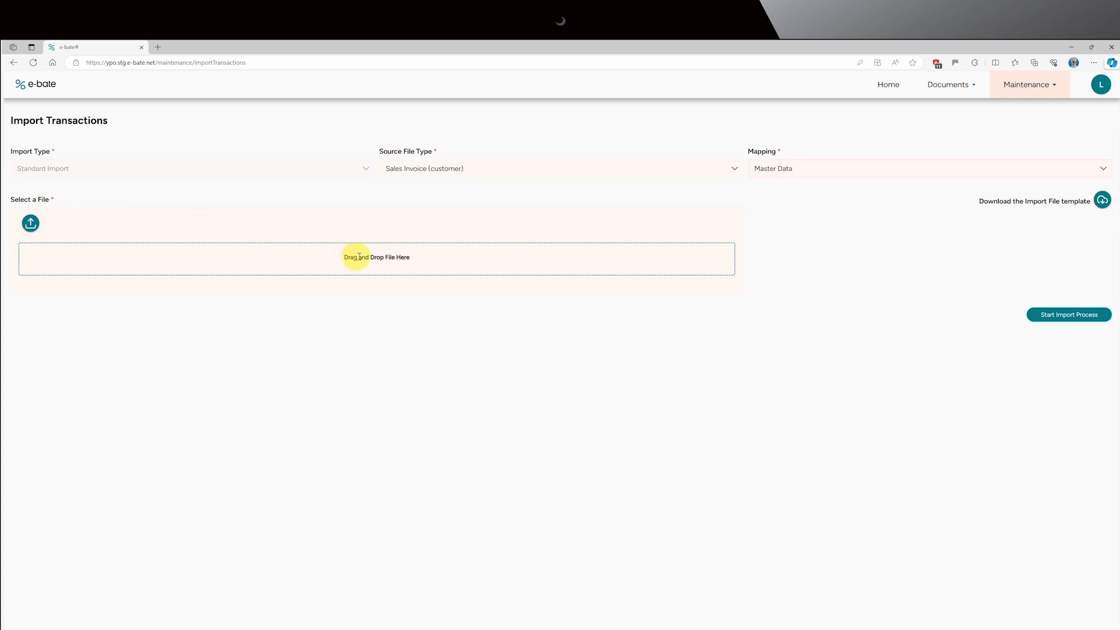
mouse_move(44, 227)
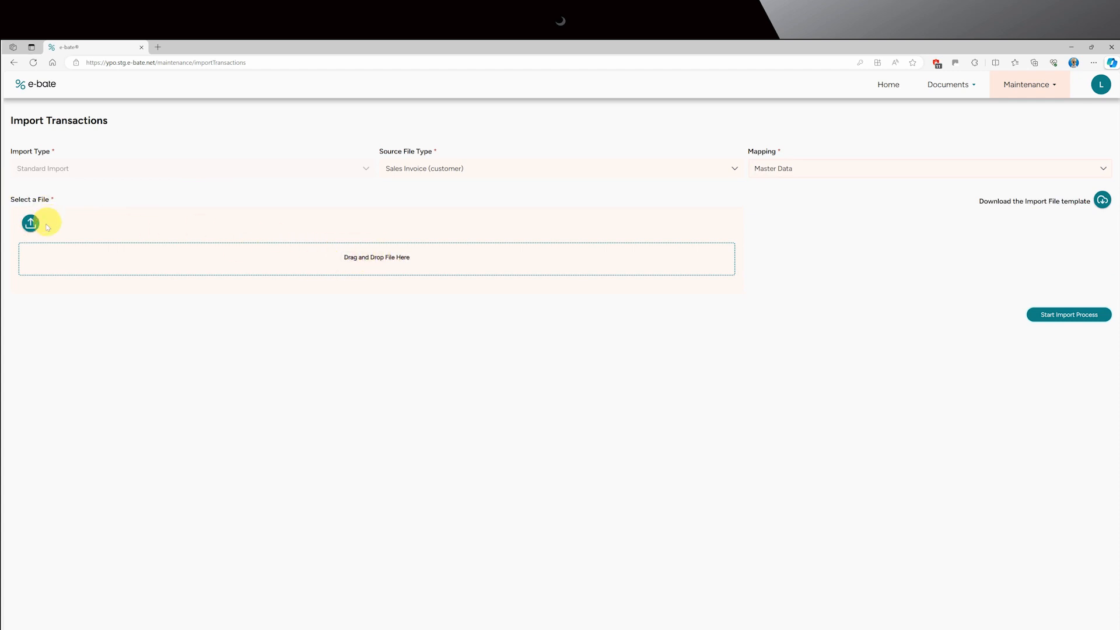
Step: Upload the Sales Invoice Data Guide file and start the import process
click(29, 223)
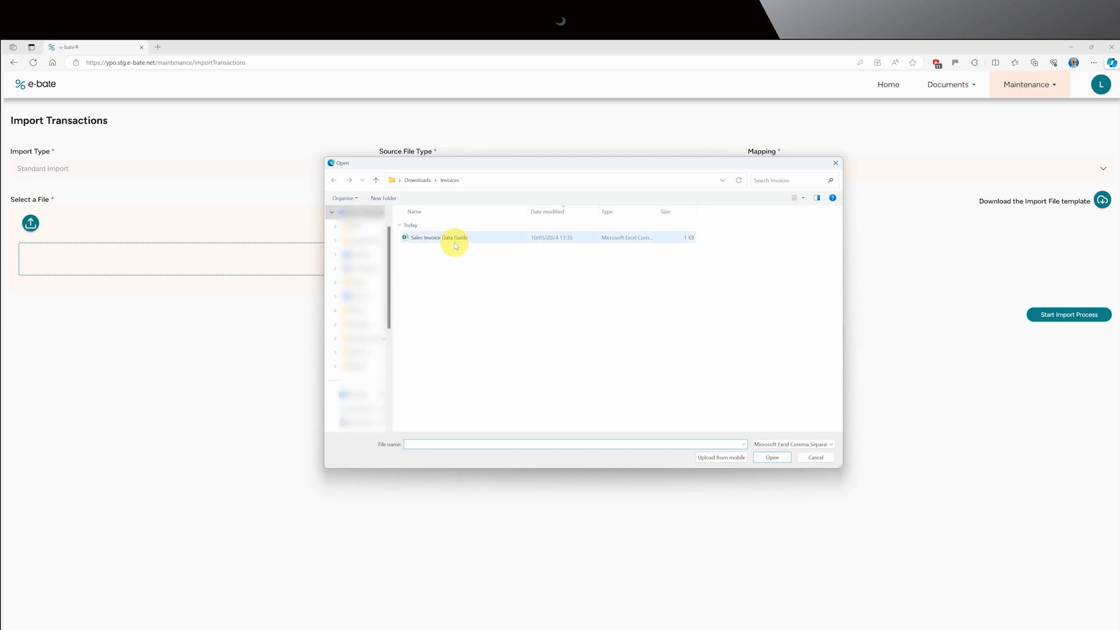
click(439, 237)
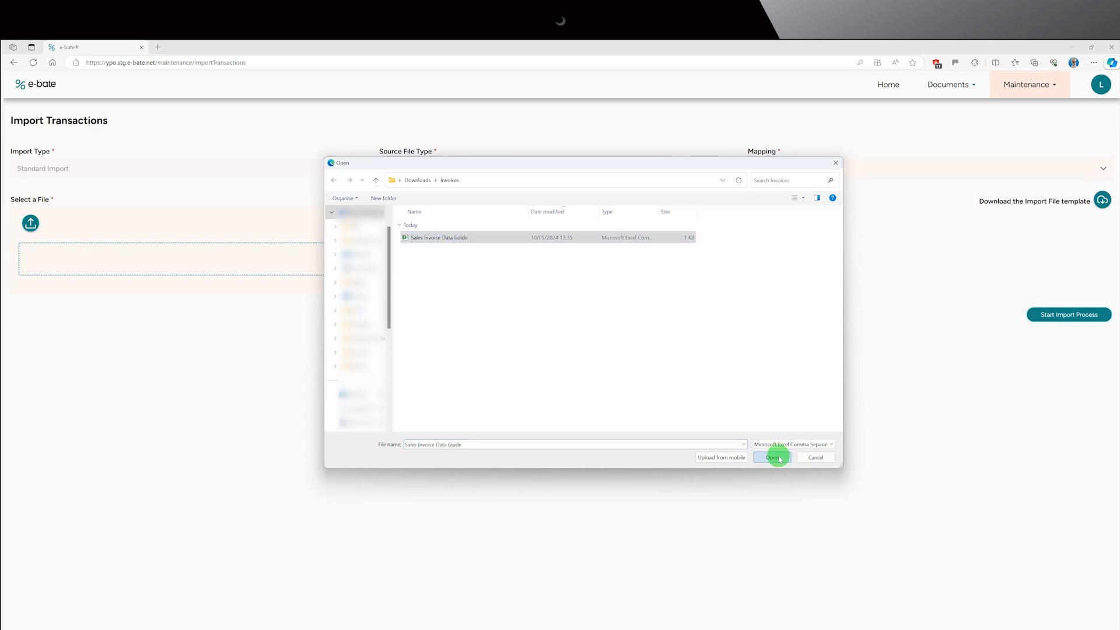
click(771, 457)
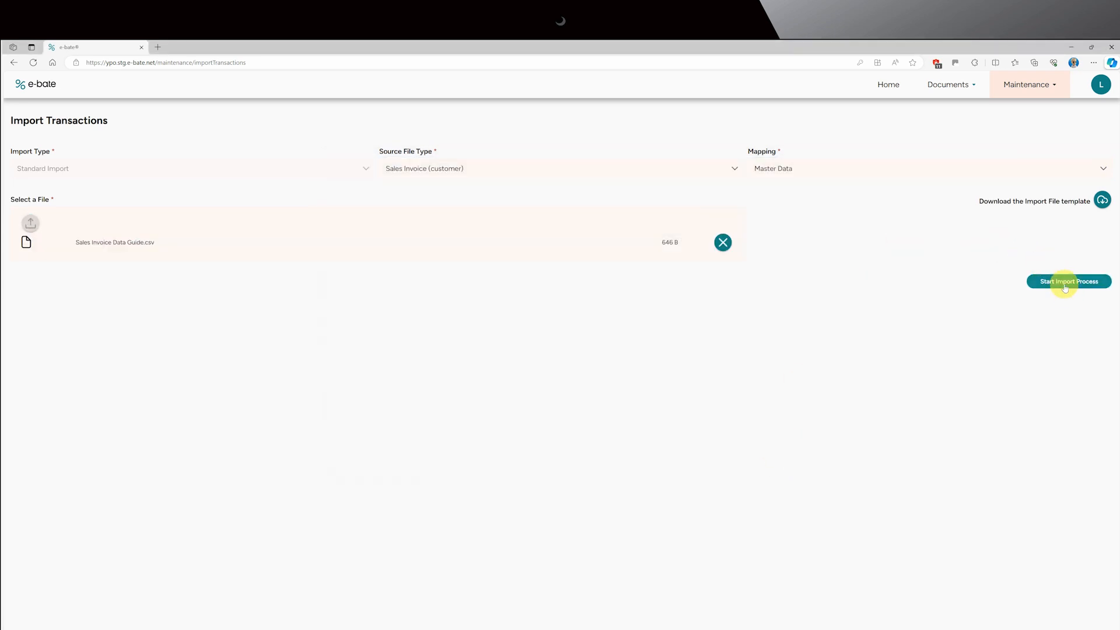
click(1068, 281)
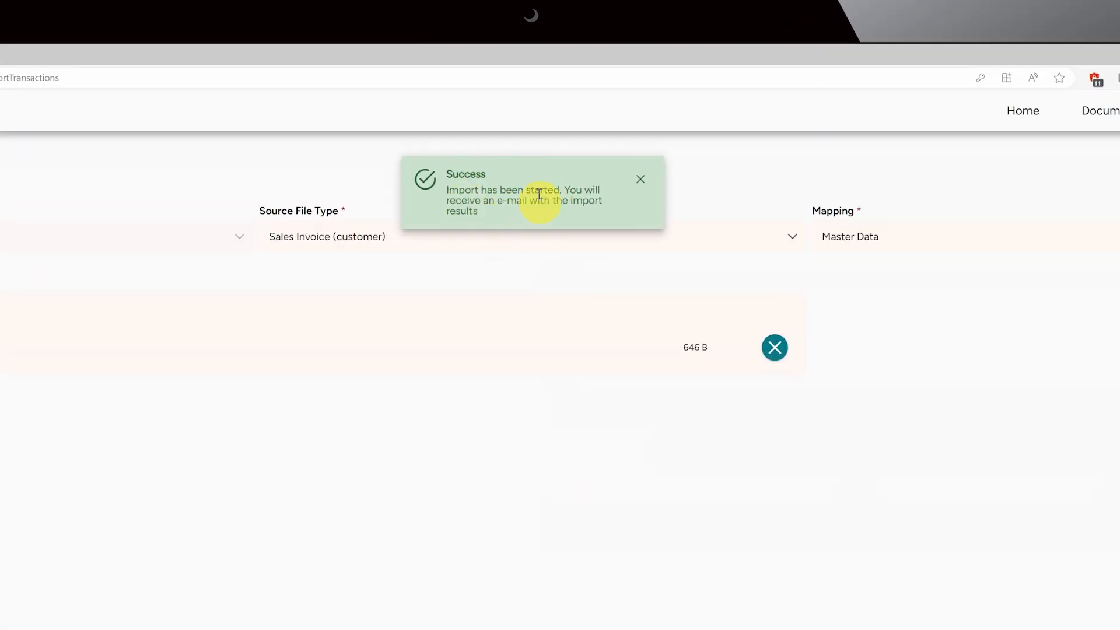
mouse_move(518, 172)
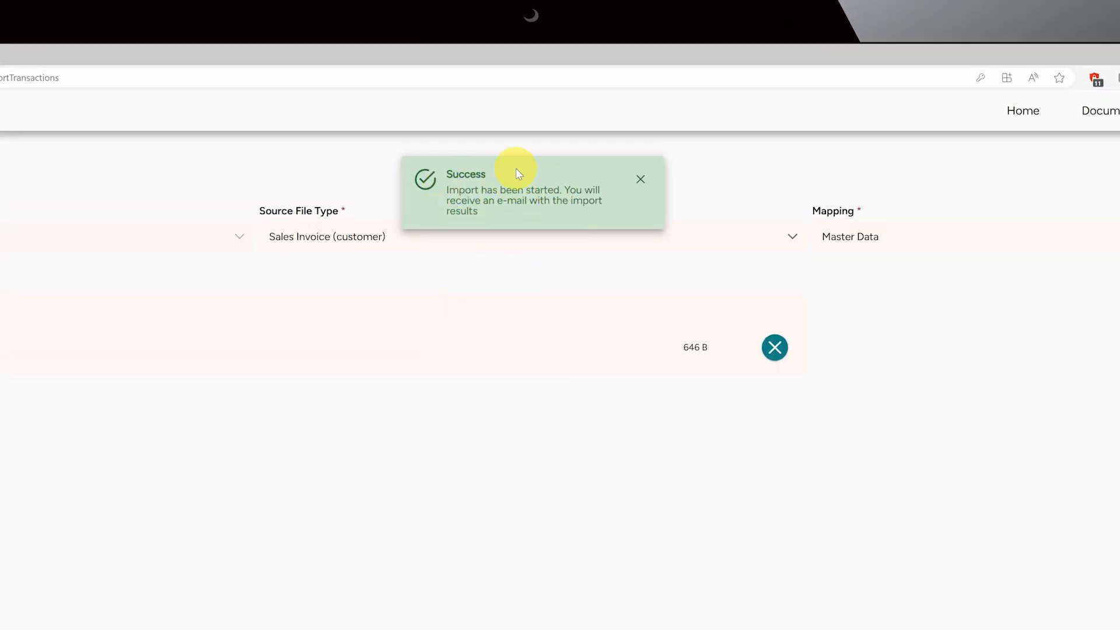
mouse_move(560, 448)
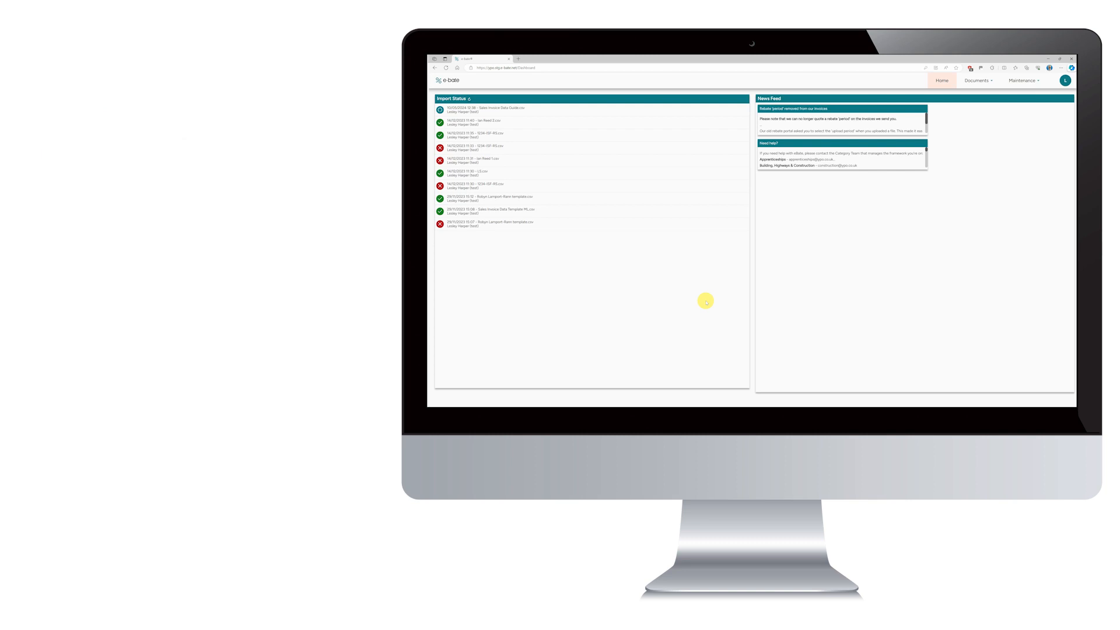
Step: Go to the Documents library of guides and templates
click(977, 79)
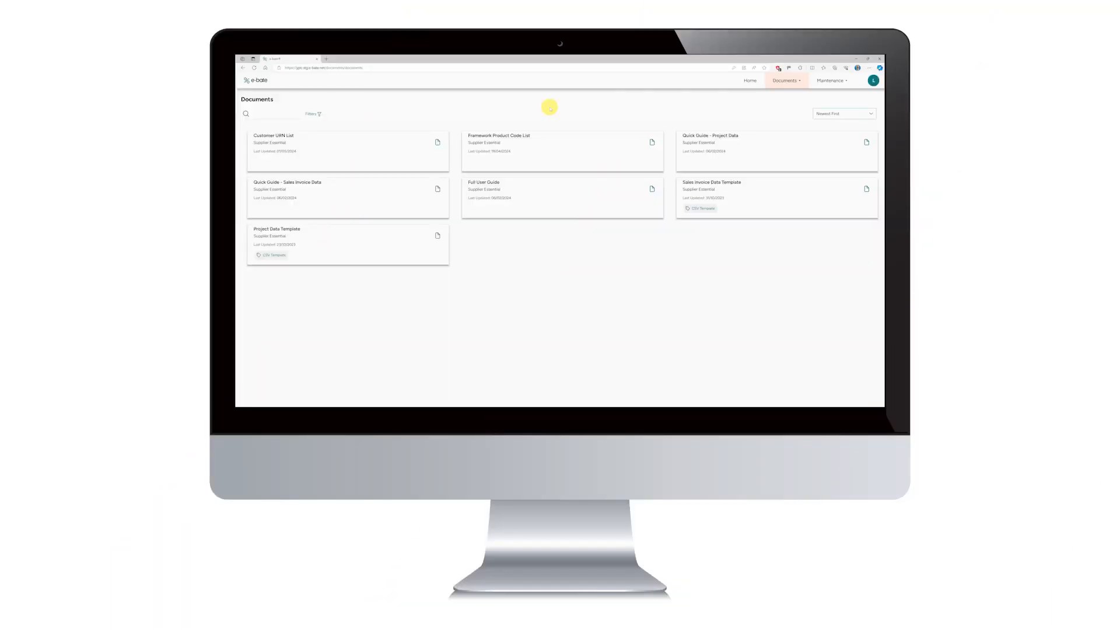